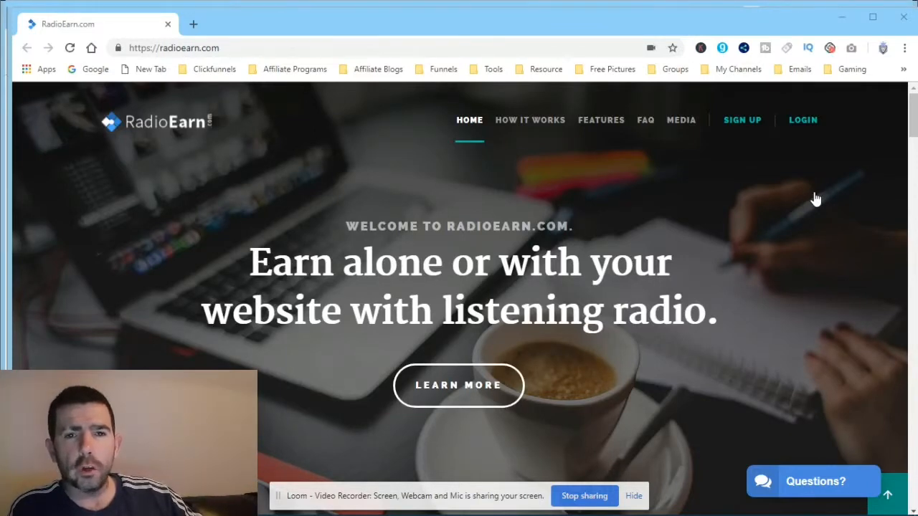
pyautogui.moveTo(271, 211)
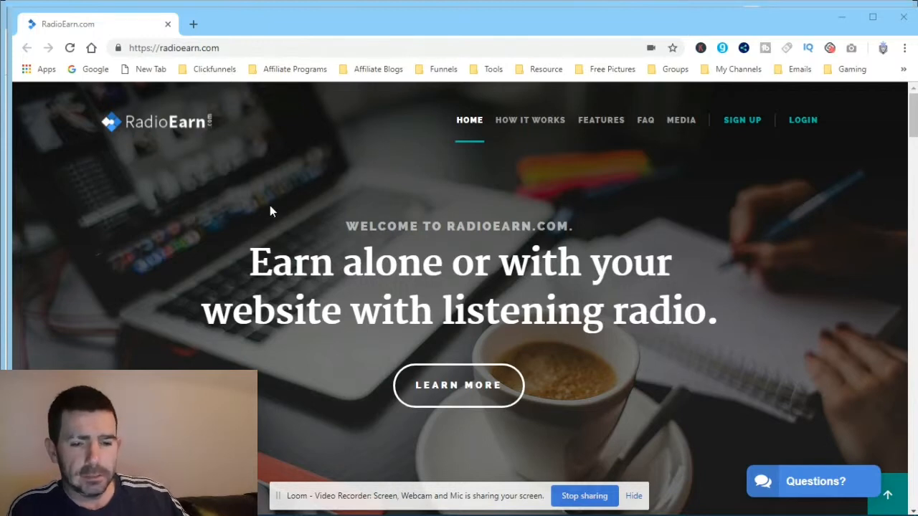
pyautogui.moveTo(332, 235)
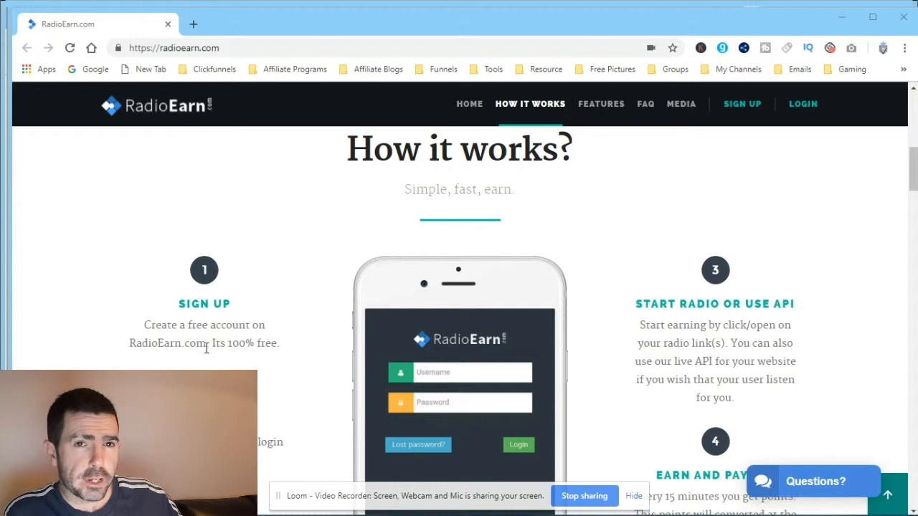
pyautogui.moveTo(124, 361)
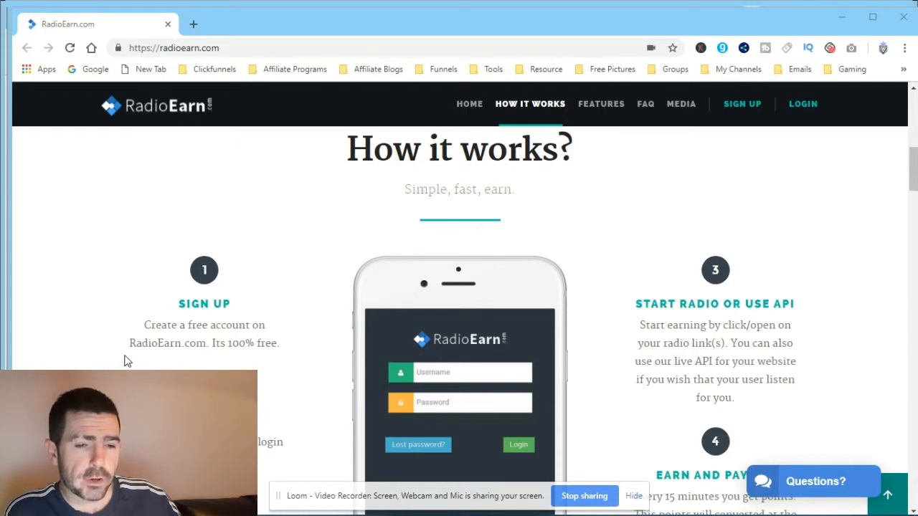
# Scroll past the Sign In and Earn and Payout steps to the Features section
pyautogui.scroll(-3)
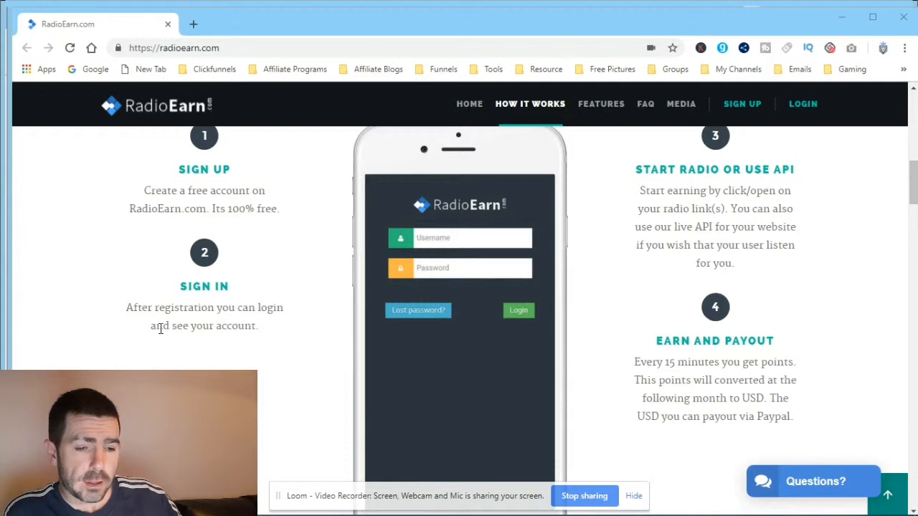
pyautogui.scroll(3)
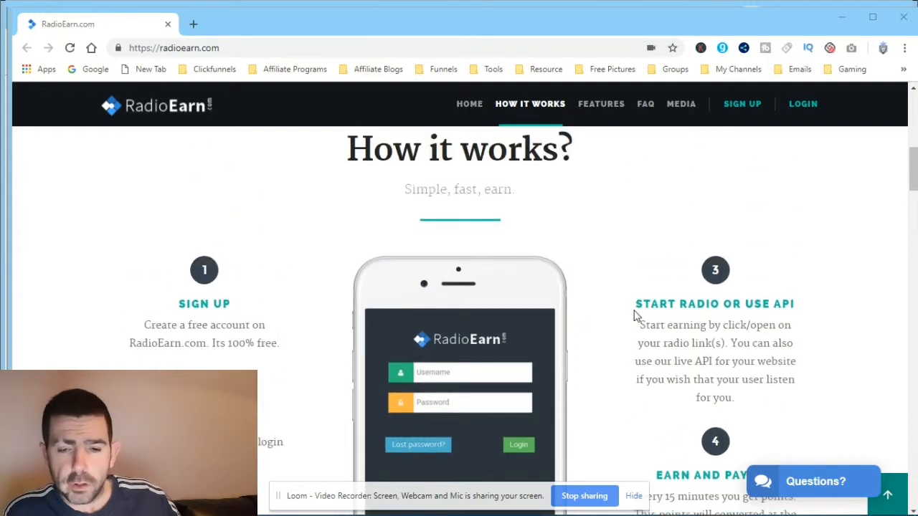
pyautogui.scroll(-3)
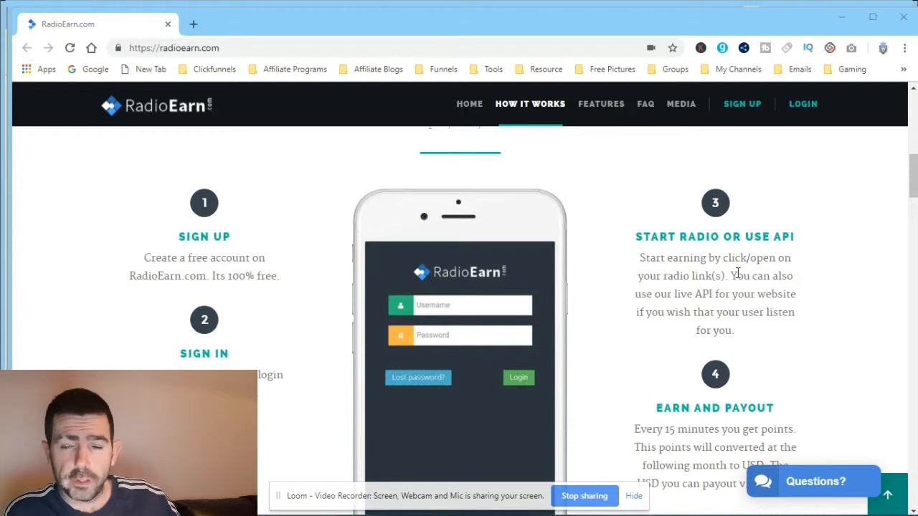
pyautogui.moveTo(600, 266)
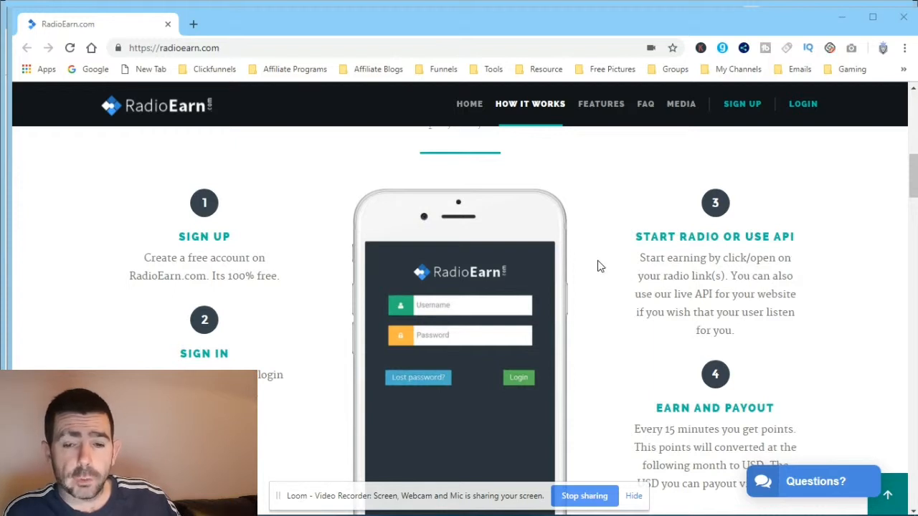
pyautogui.scroll(-3)
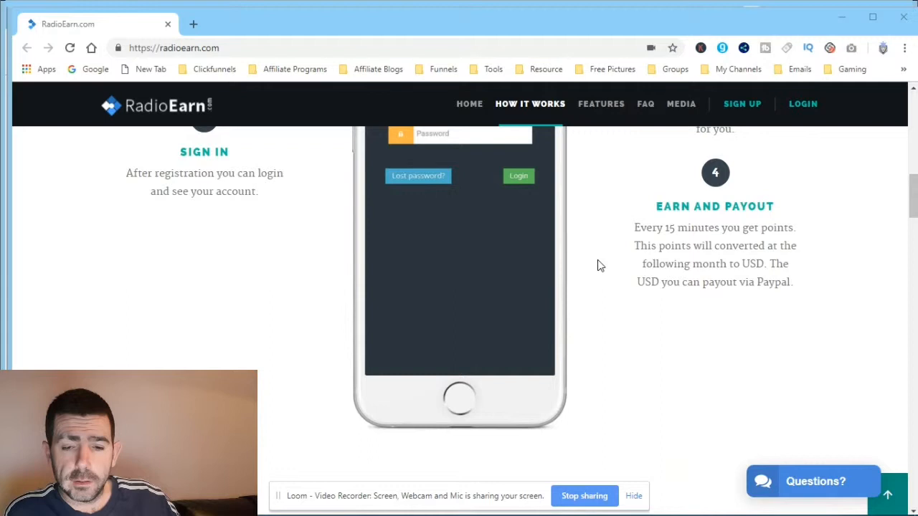
pyautogui.moveTo(741, 244)
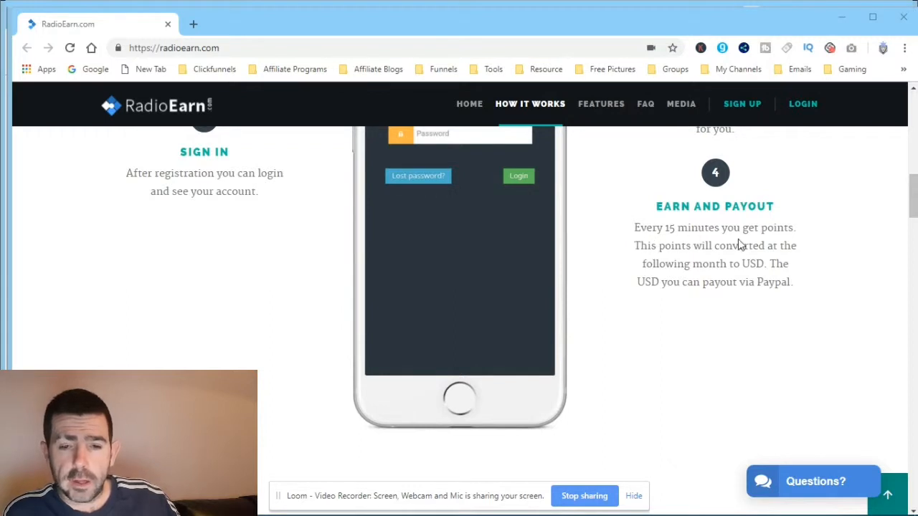
pyautogui.moveTo(662, 260)
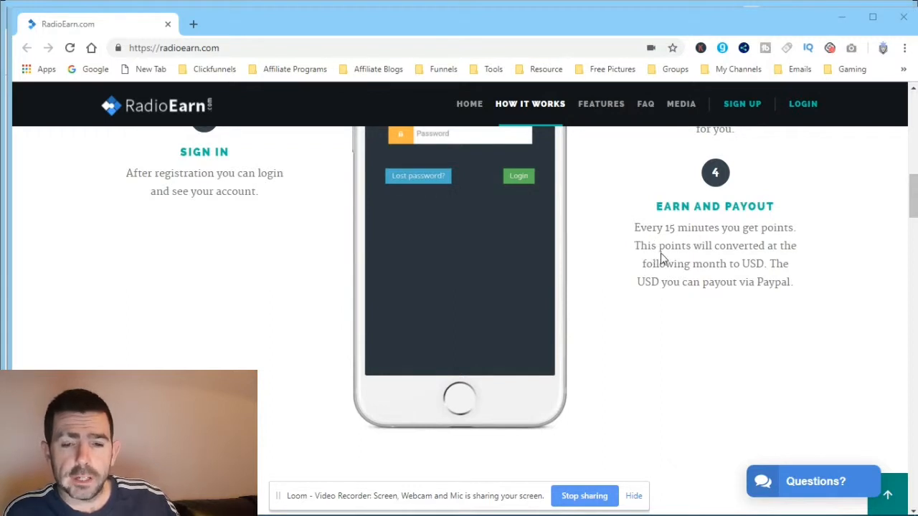
pyautogui.moveTo(714, 269)
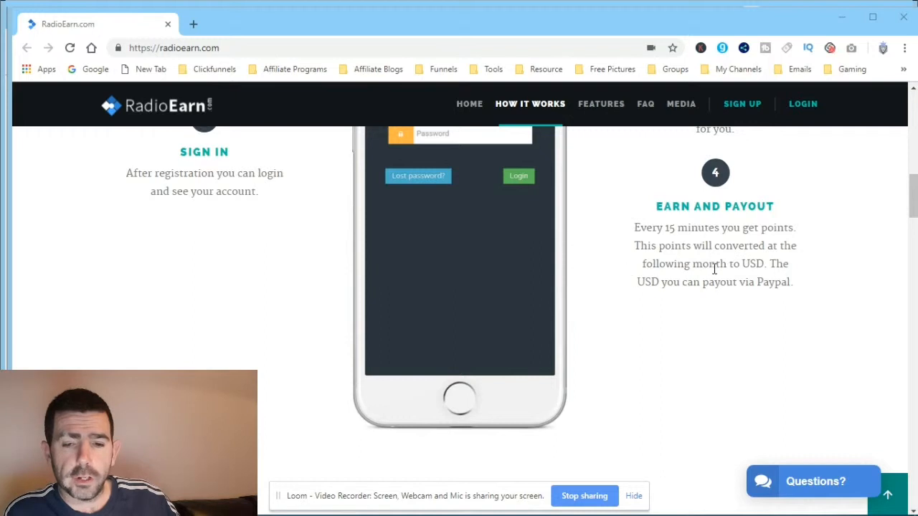
pyautogui.moveTo(755, 278)
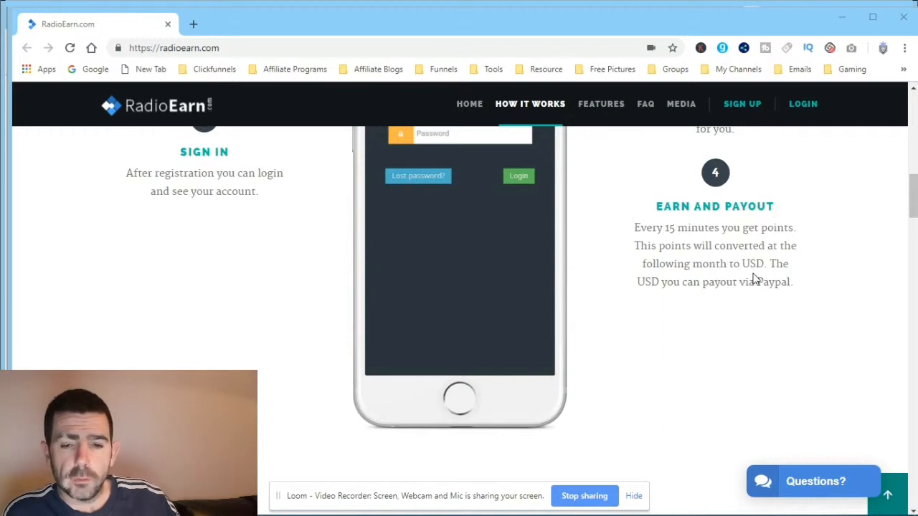
pyautogui.moveTo(672, 297)
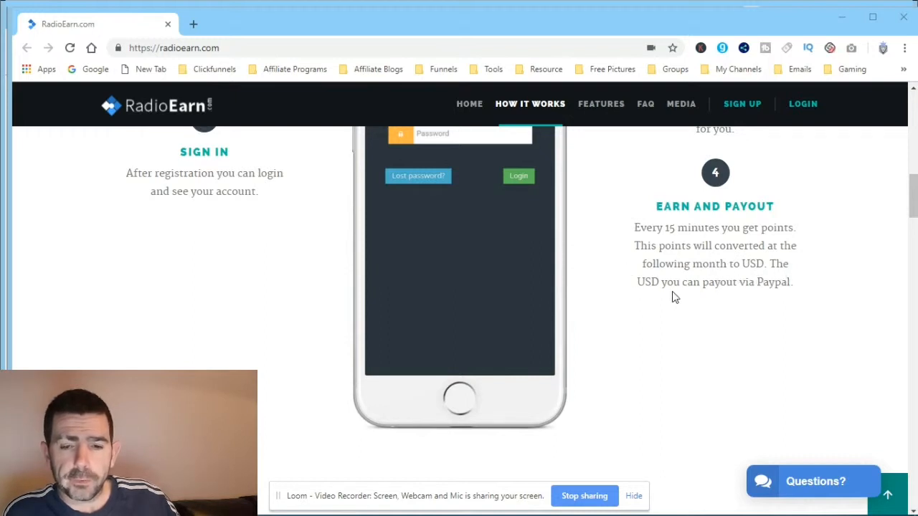
pyautogui.moveTo(659, 256)
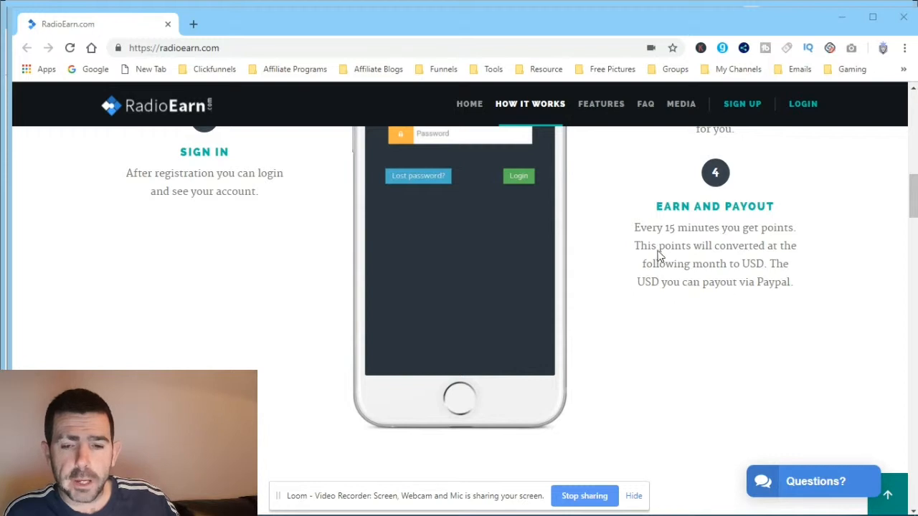
pyautogui.moveTo(301, 273)
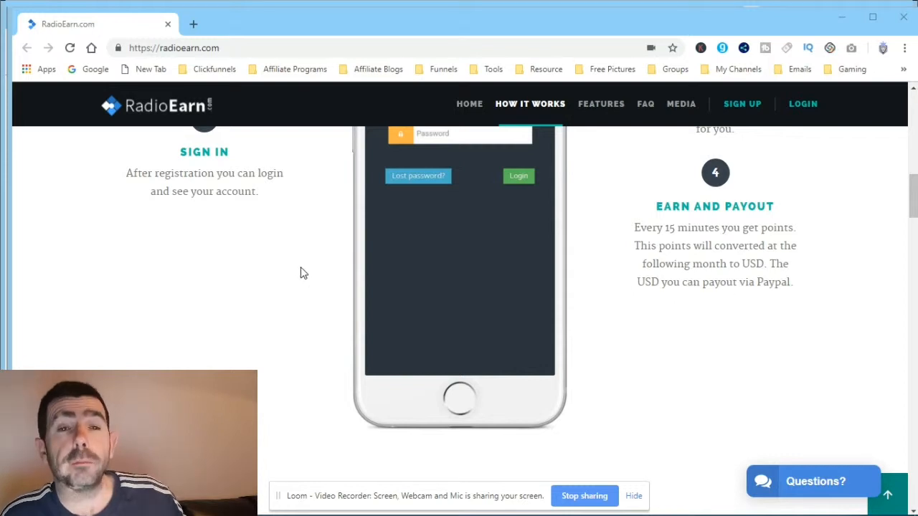
pyautogui.scroll(-3)
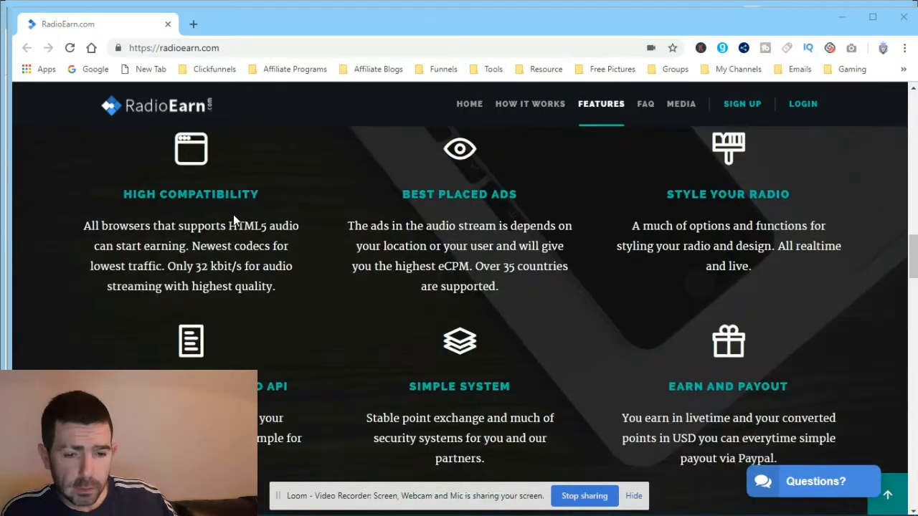
pyautogui.moveTo(80, 244)
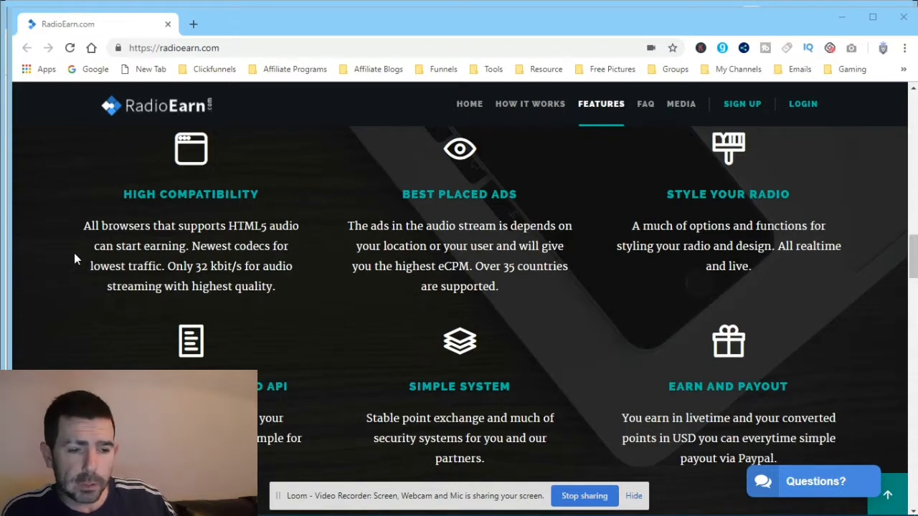
pyautogui.moveTo(357, 246)
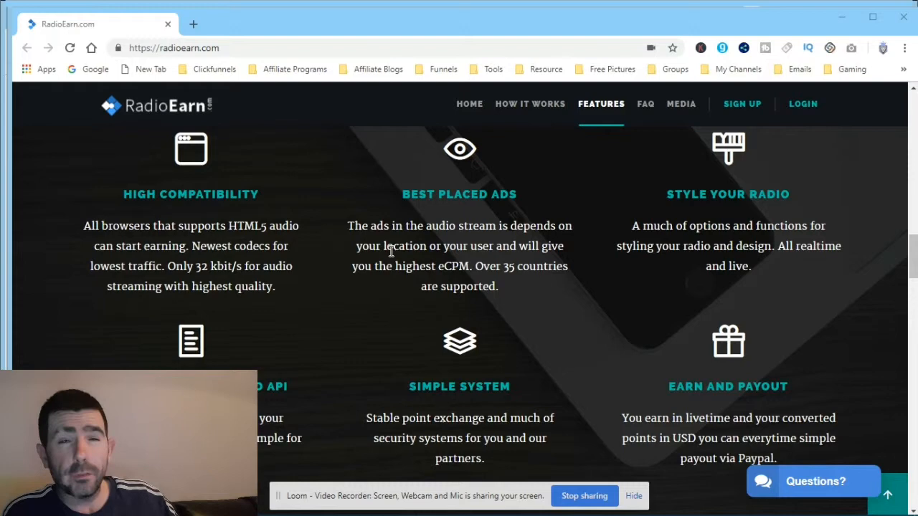
pyautogui.moveTo(518, 291)
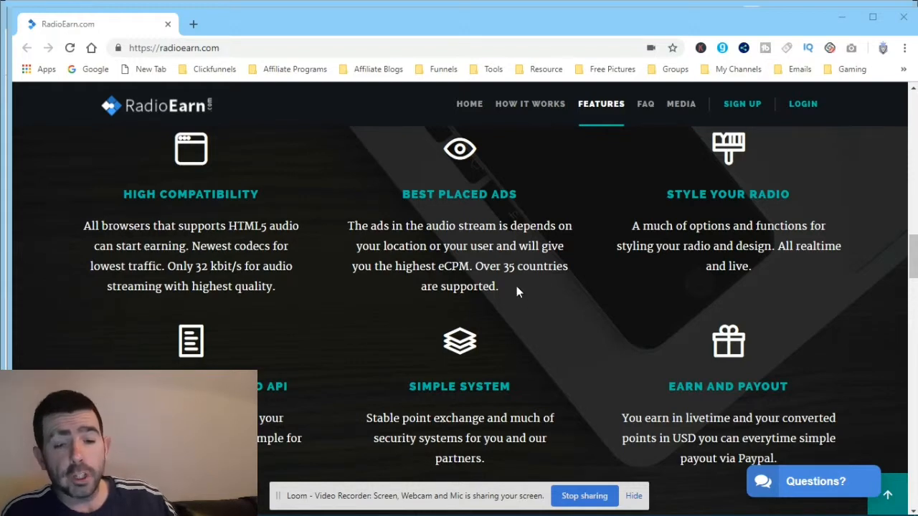
pyautogui.moveTo(360, 213)
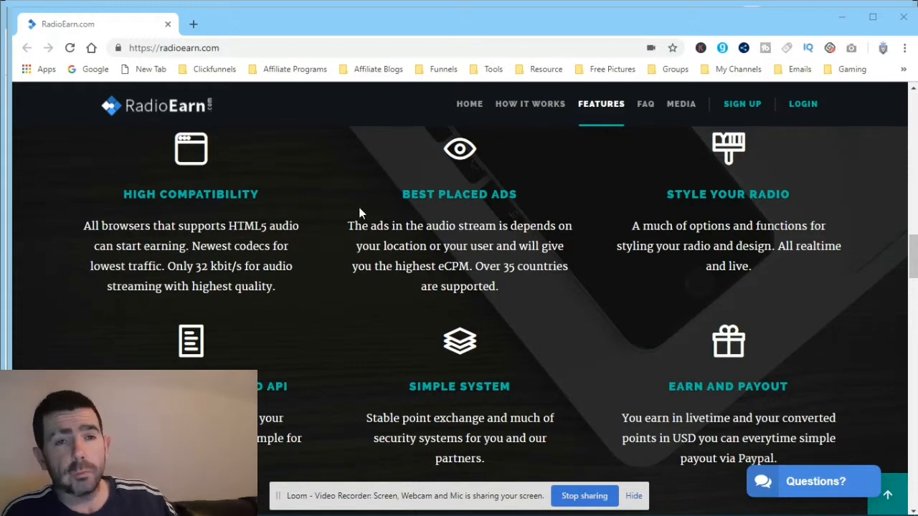
pyautogui.moveTo(312, 206)
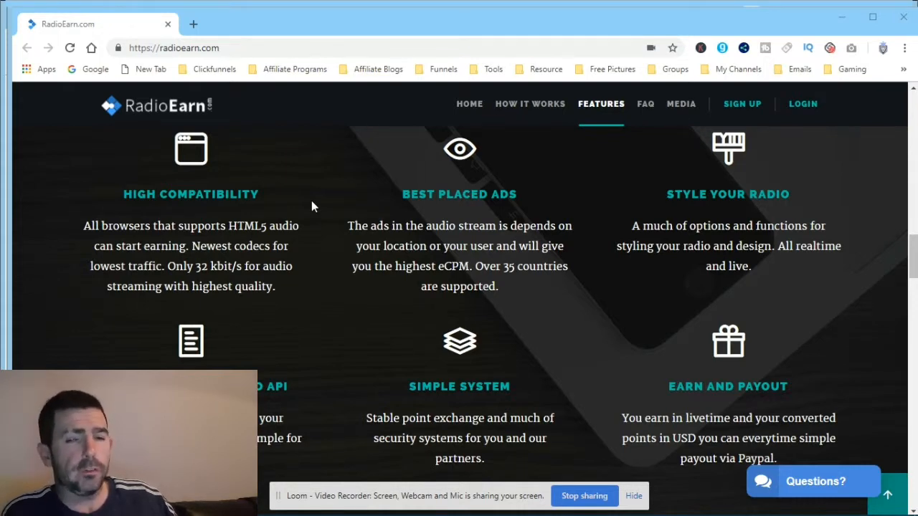
pyautogui.moveTo(383, 259)
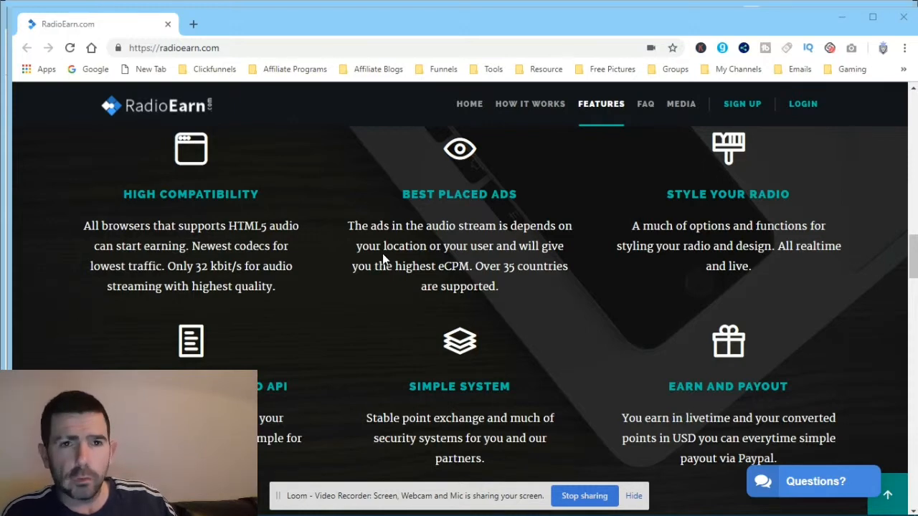
pyautogui.moveTo(592, 242)
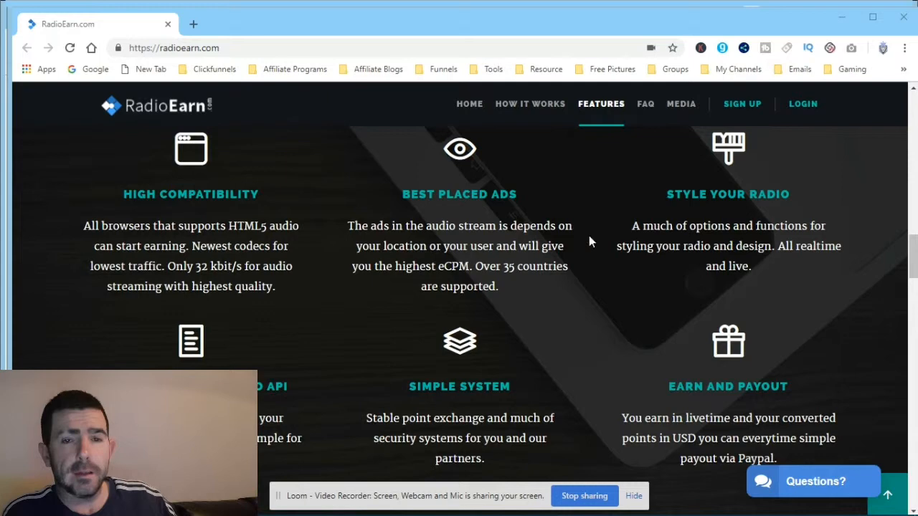
pyautogui.moveTo(710, 242)
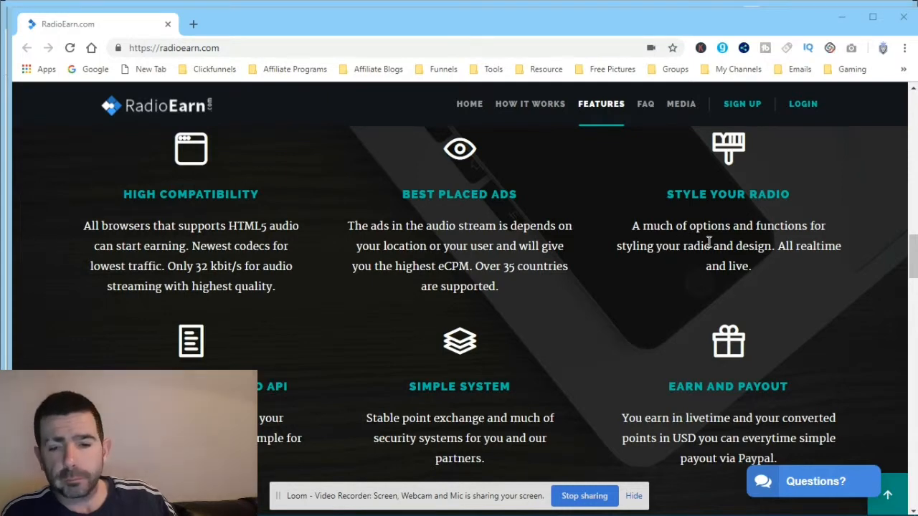
pyautogui.moveTo(621, 251)
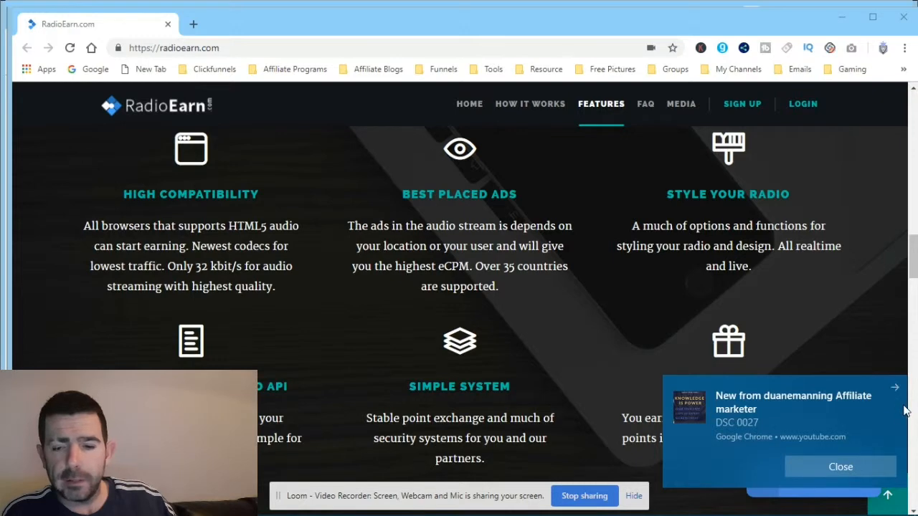
# Dismiss the new video notification and scroll past the second row of features to the FAQ
pyautogui.click(840, 467)
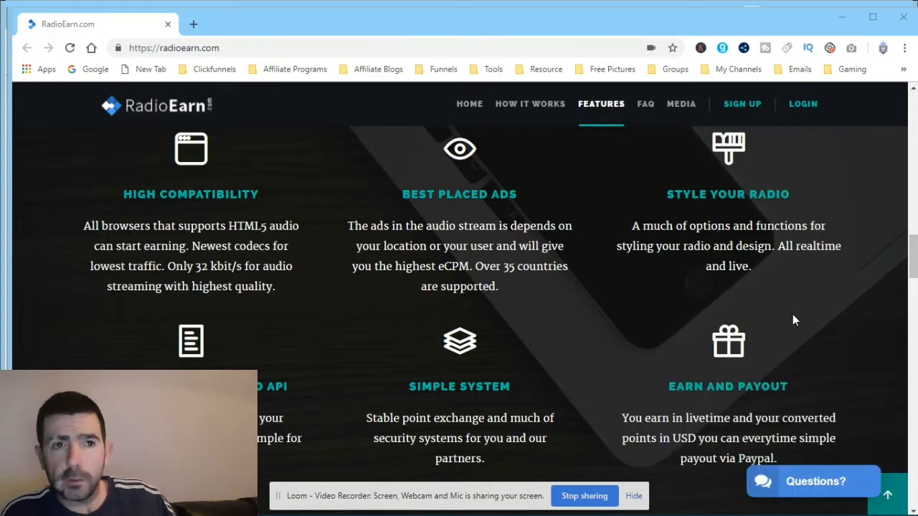
pyautogui.moveTo(793, 292)
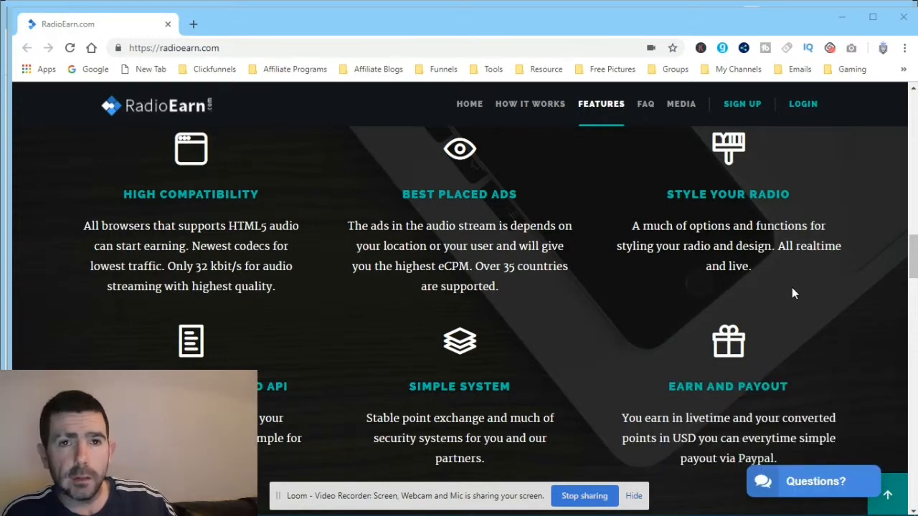
pyautogui.scroll(-3)
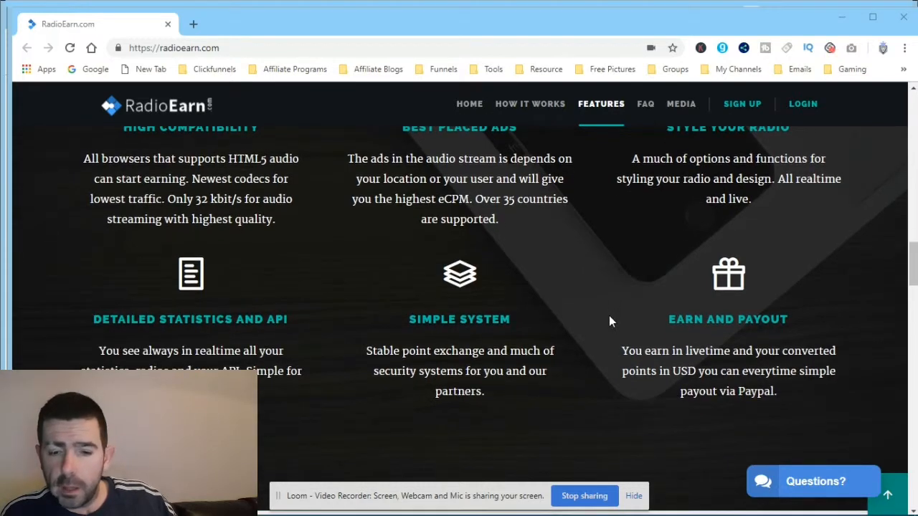
pyautogui.scroll(-3)
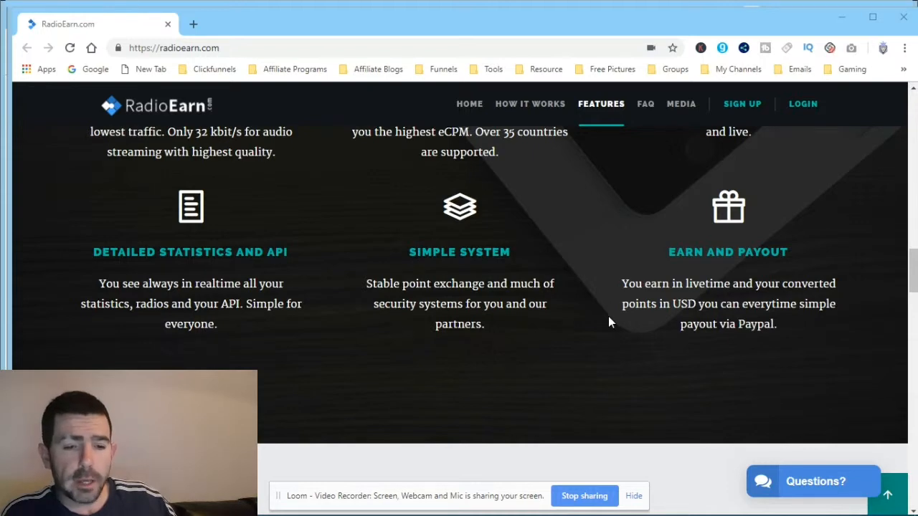
pyautogui.scroll(-3)
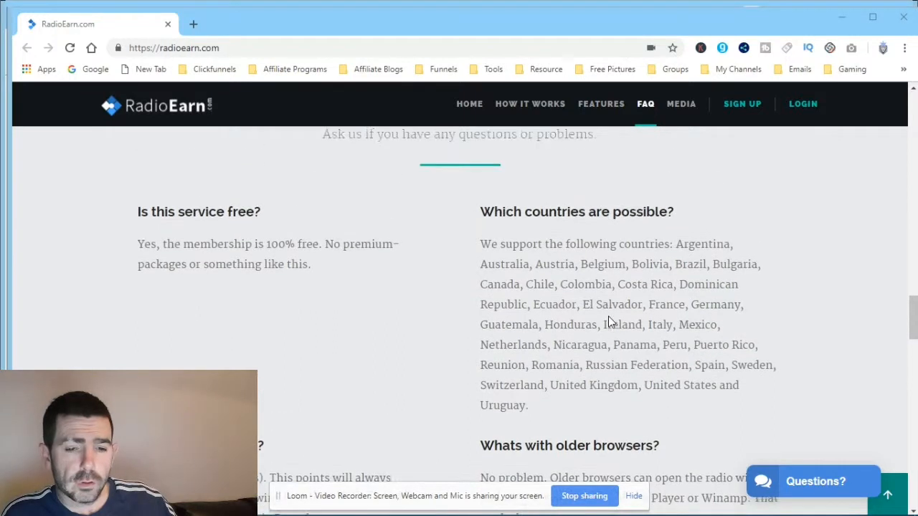
# Scroll through the FAQ answers and past Sign Up Now to the Media live statistics
pyautogui.scroll(-3)
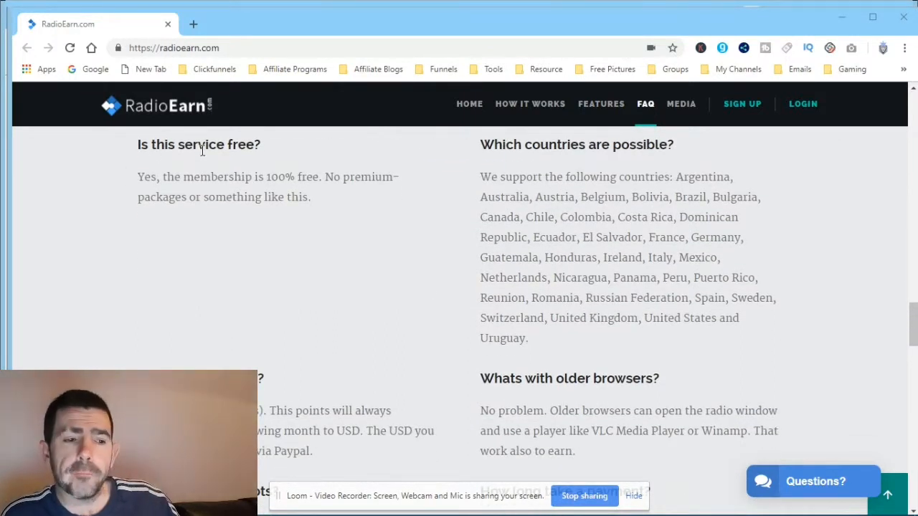
pyautogui.moveTo(258, 191)
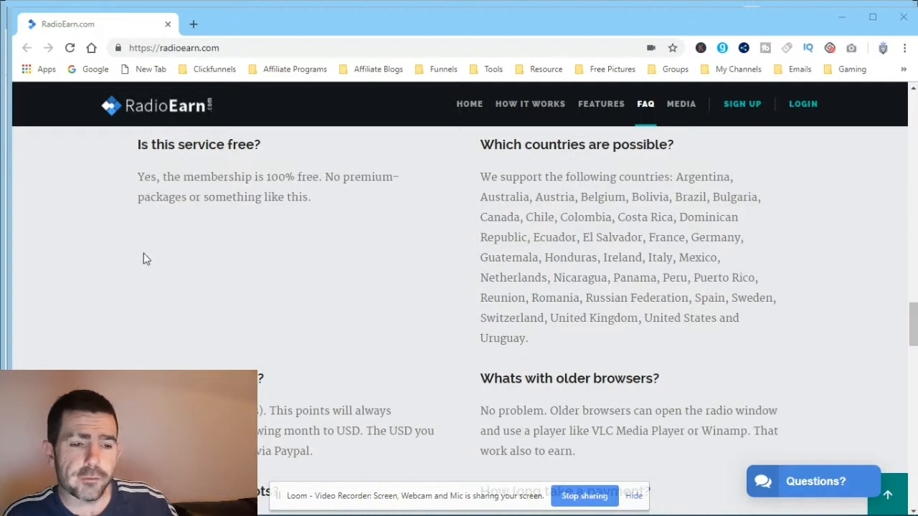
pyautogui.scroll(-3)
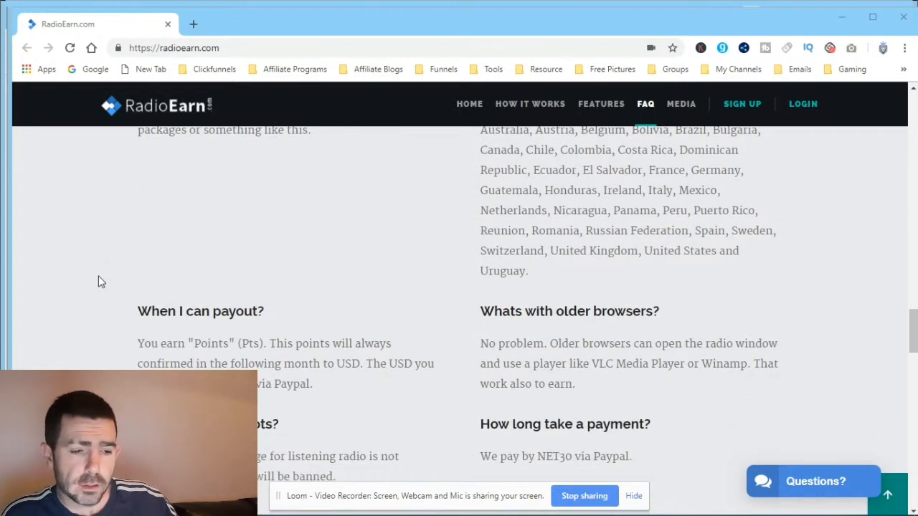
pyautogui.scroll(-3)
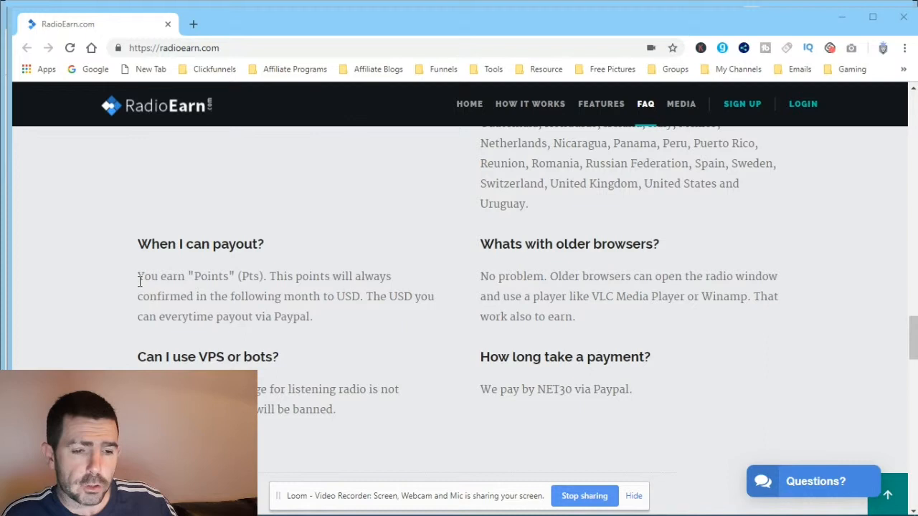
pyautogui.moveTo(85, 344)
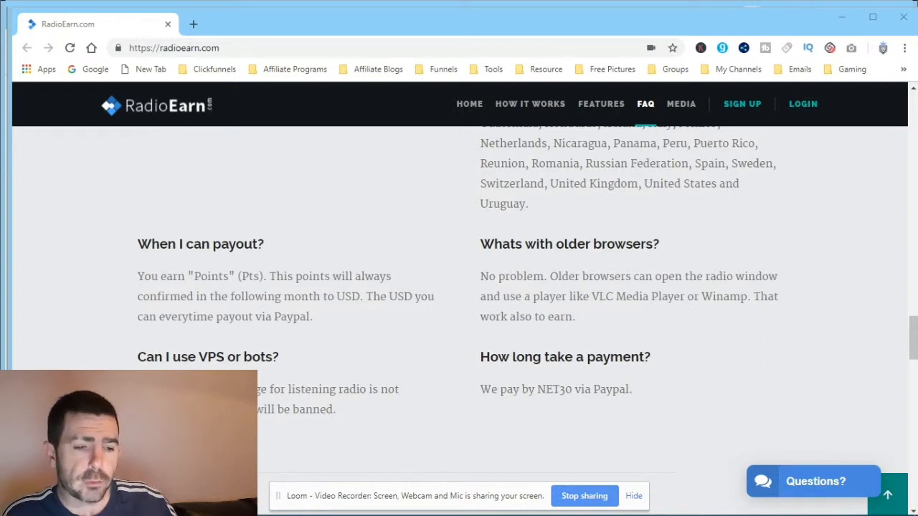
pyautogui.moveTo(385, 414)
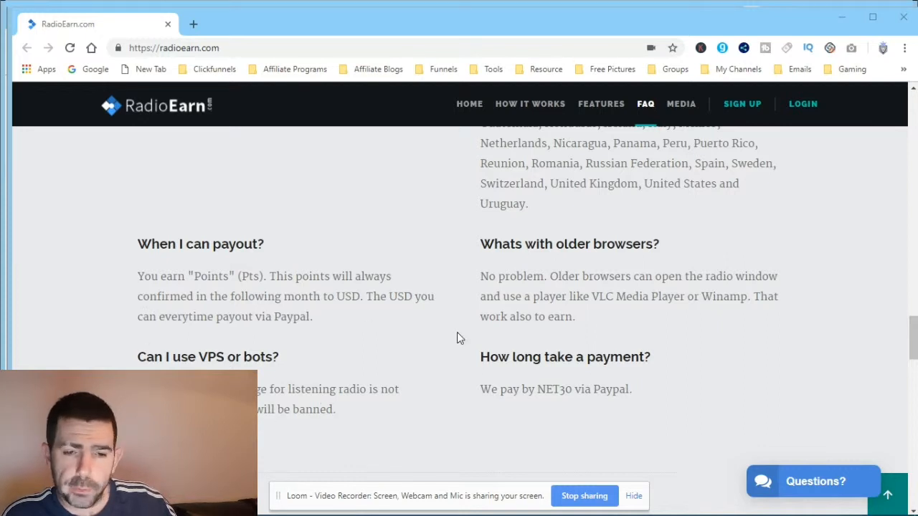
pyautogui.moveTo(486, 406)
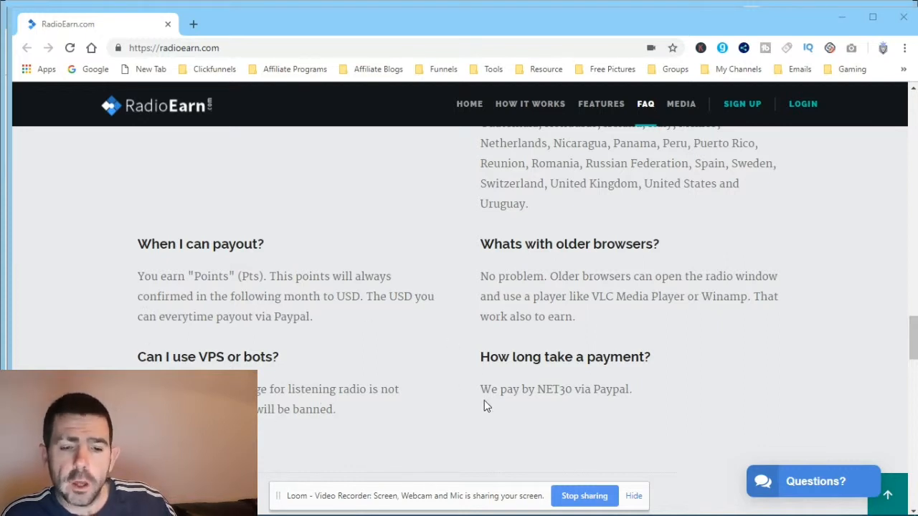
pyautogui.moveTo(560, 364)
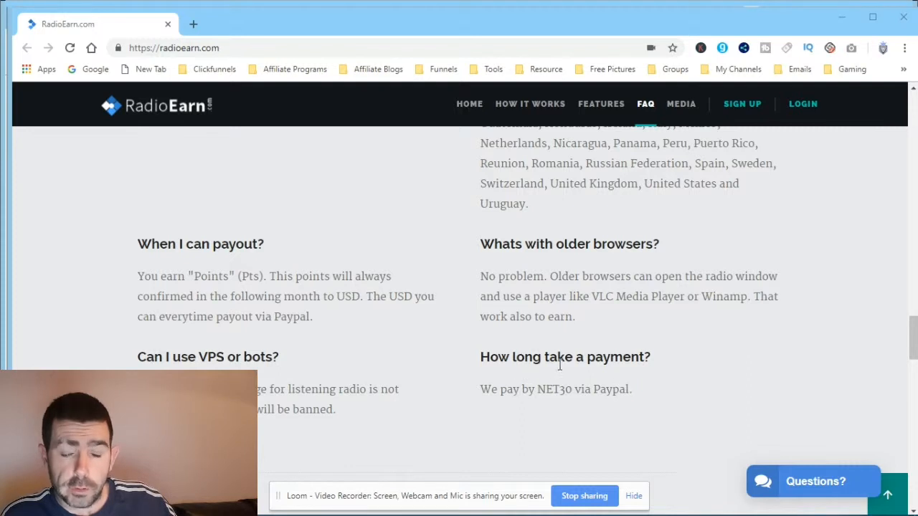
pyautogui.moveTo(530, 403)
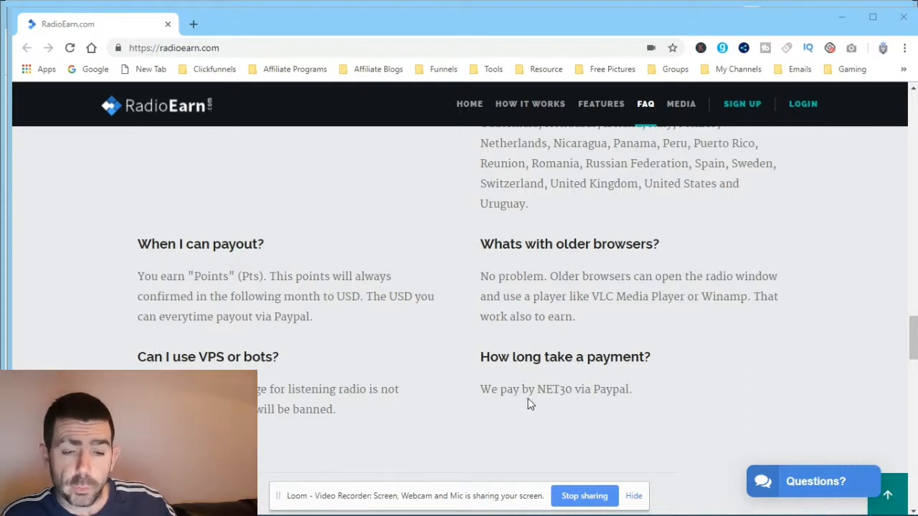
pyautogui.moveTo(450, 330)
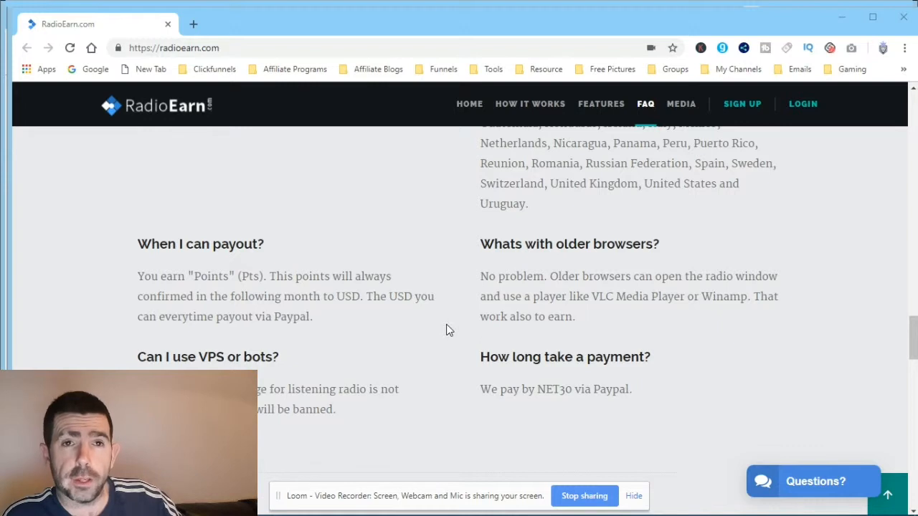
pyautogui.moveTo(446, 337)
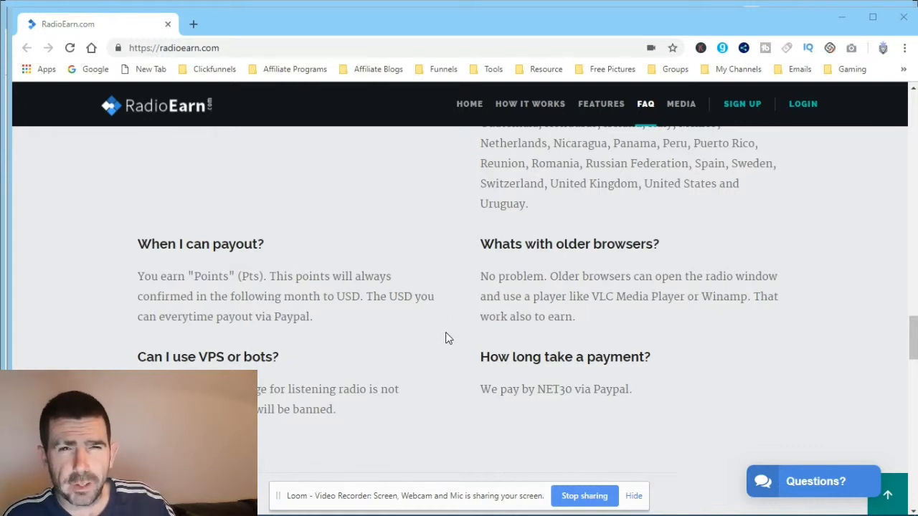
pyautogui.scroll(3)
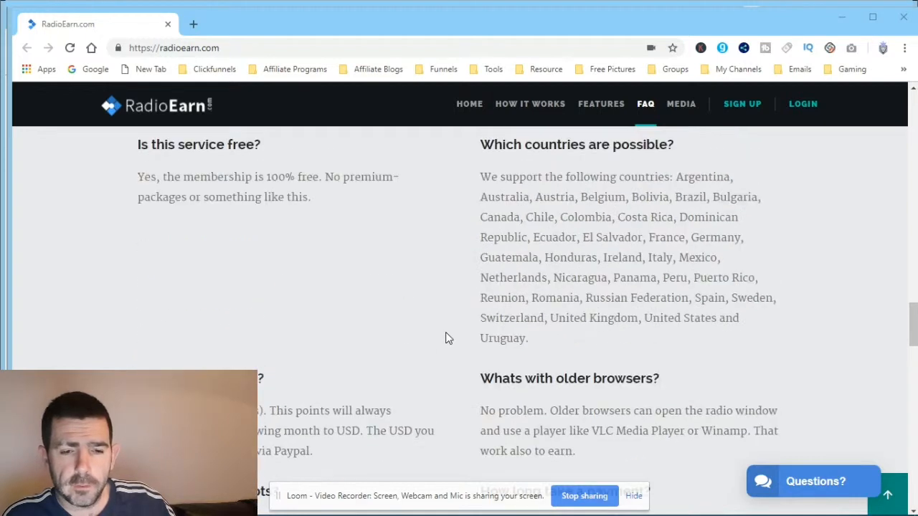
pyautogui.scroll(3)
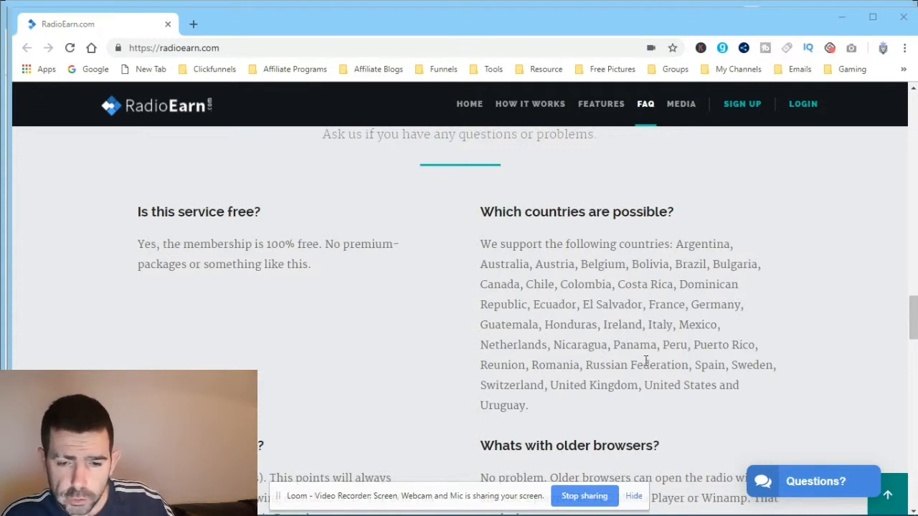
pyautogui.moveTo(410, 256)
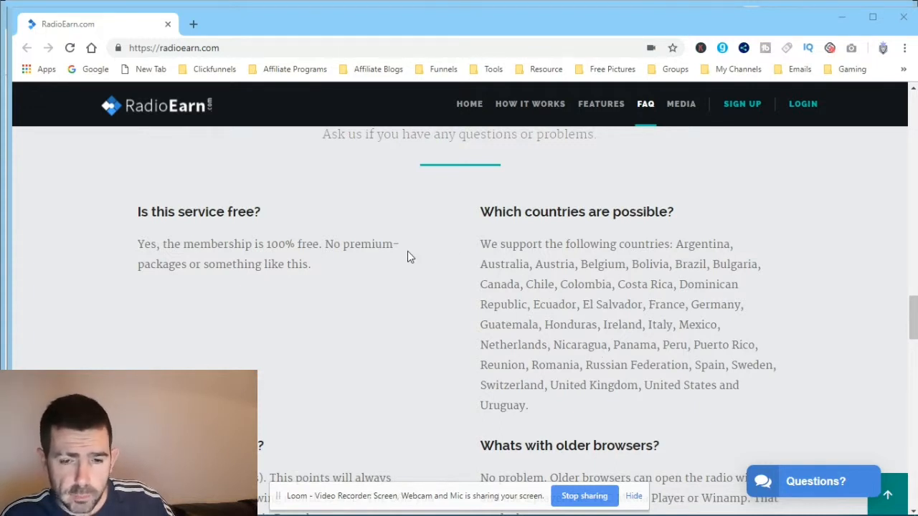
pyautogui.moveTo(404, 256)
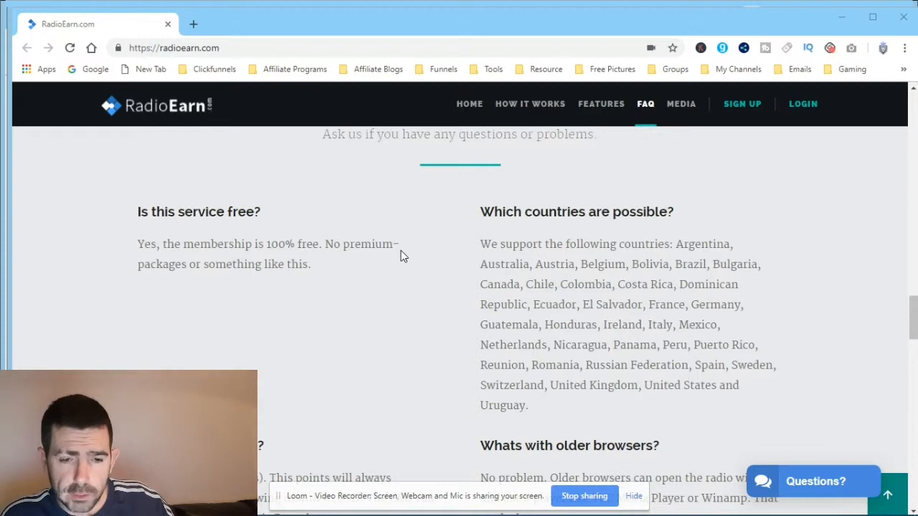
pyautogui.scroll(-3)
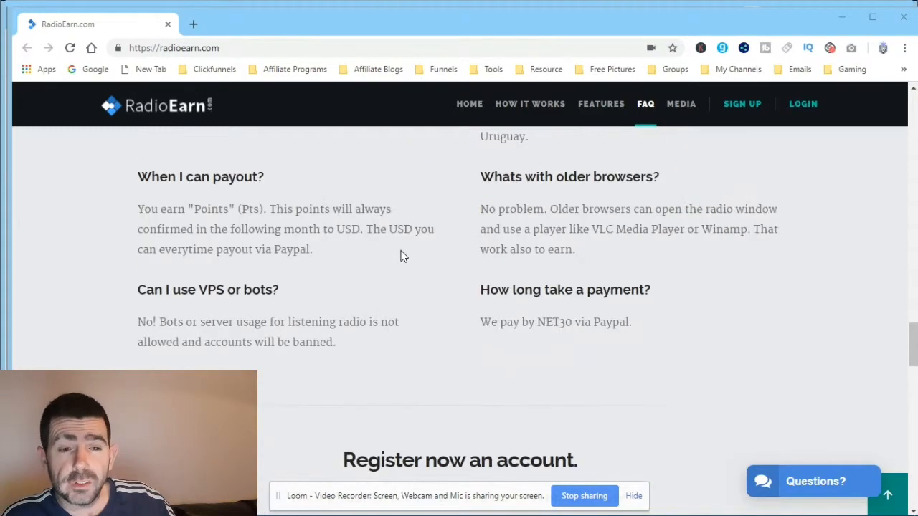
pyautogui.scroll(-3)
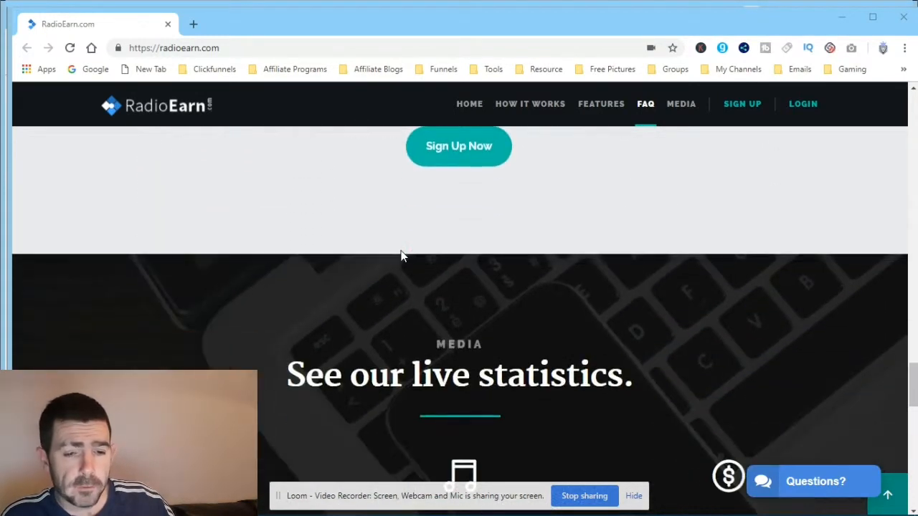
pyautogui.scroll(-3)
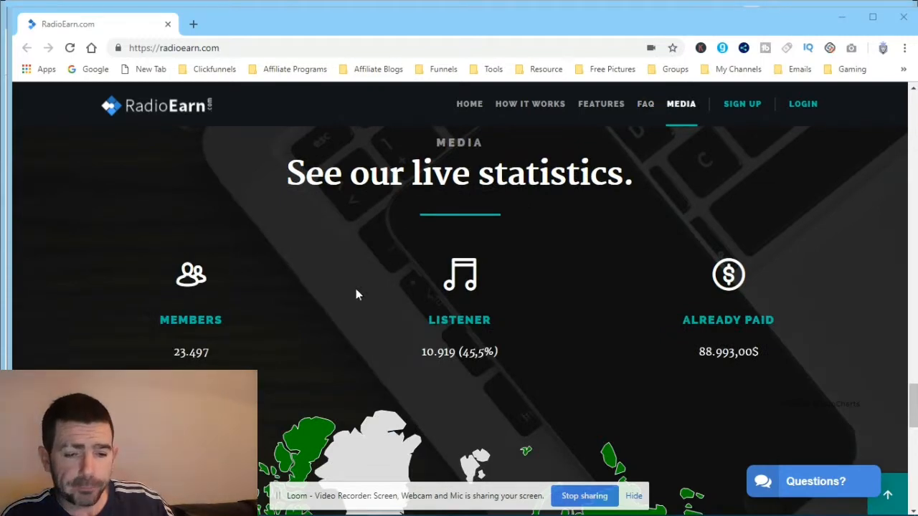
pyautogui.scroll(-3)
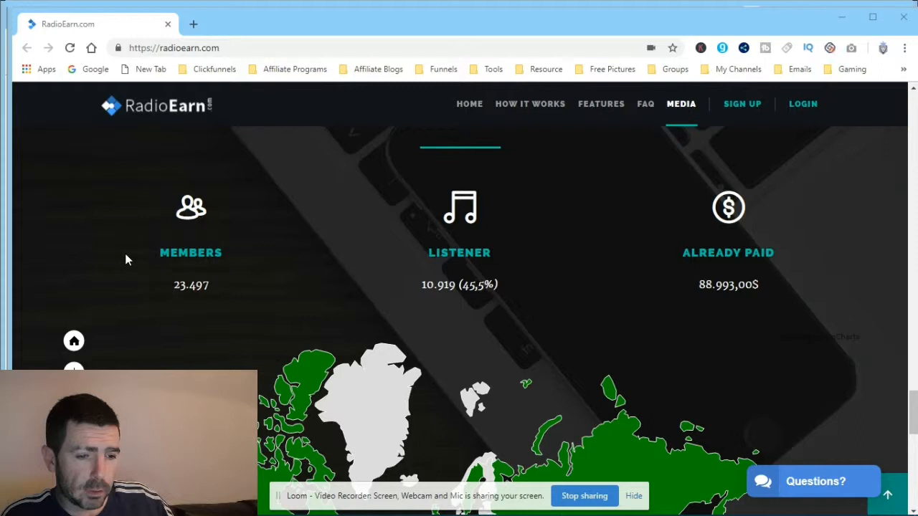
pyautogui.scroll(3)
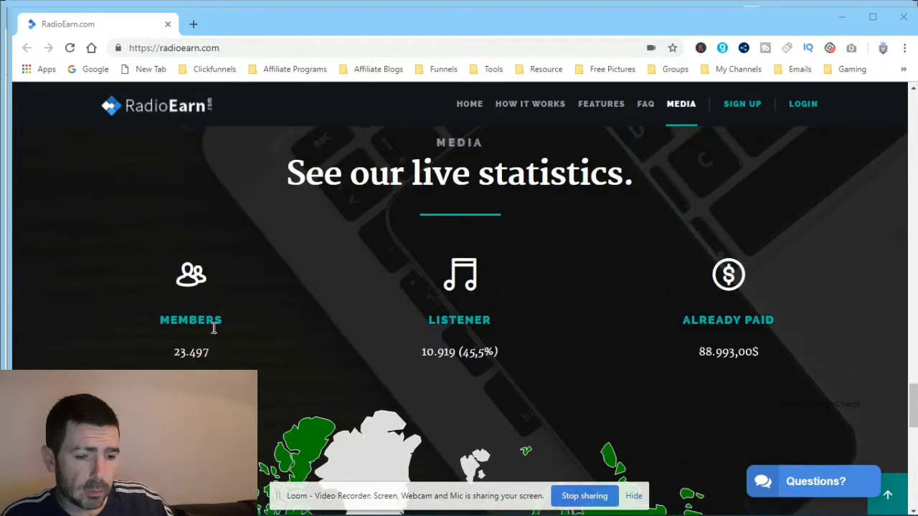
pyautogui.moveTo(452, 359)
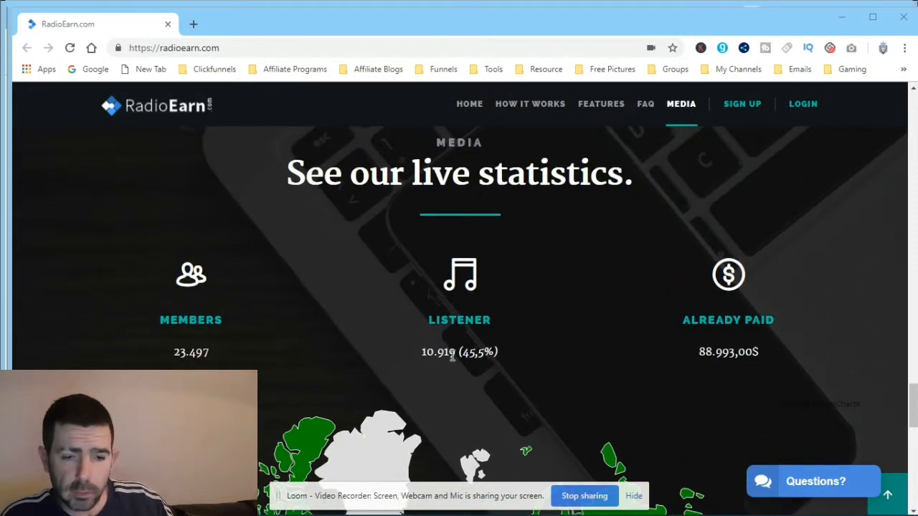
pyautogui.moveTo(384, 325)
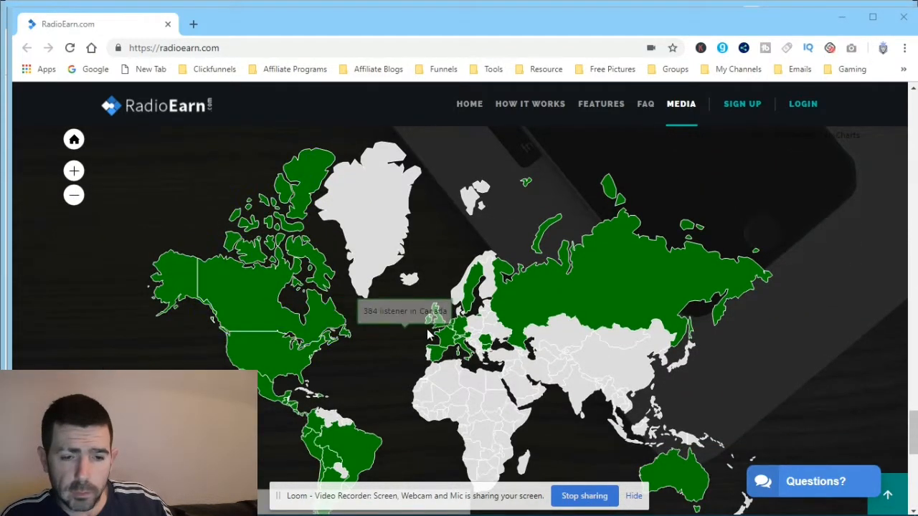
pyautogui.moveTo(428, 320)
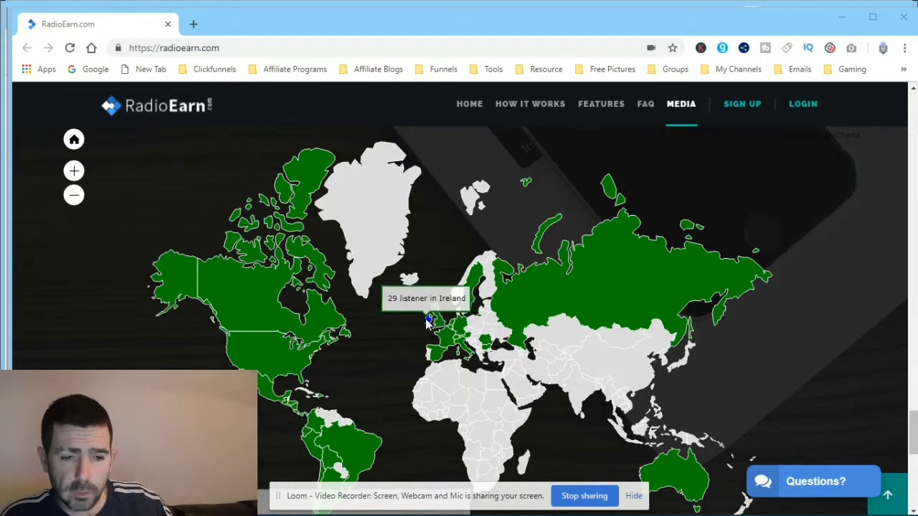
pyautogui.moveTo(438, 323)
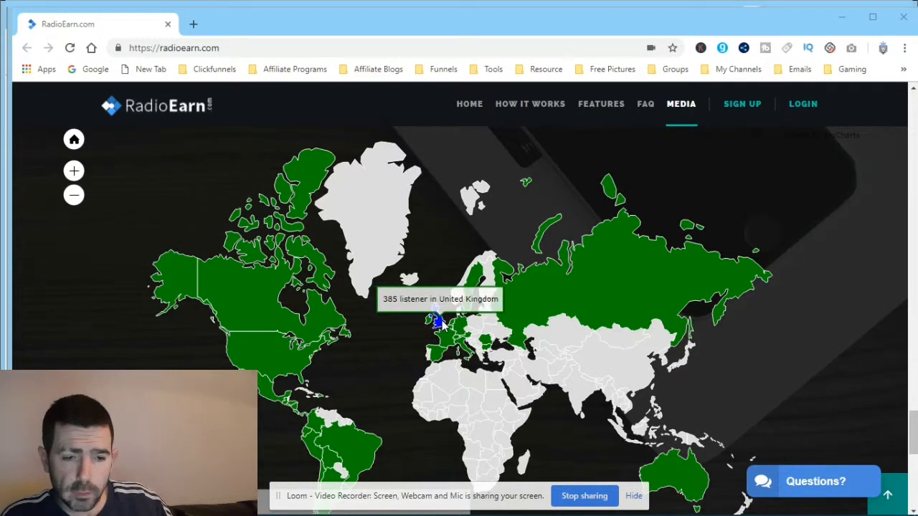
pyautogui.moveTo(215, 319)
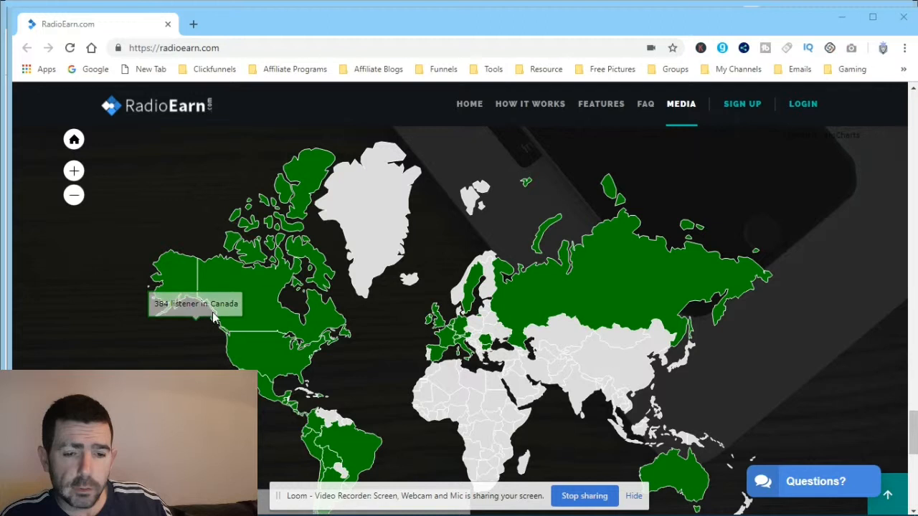
pyautogui.moveTo(455, 305)
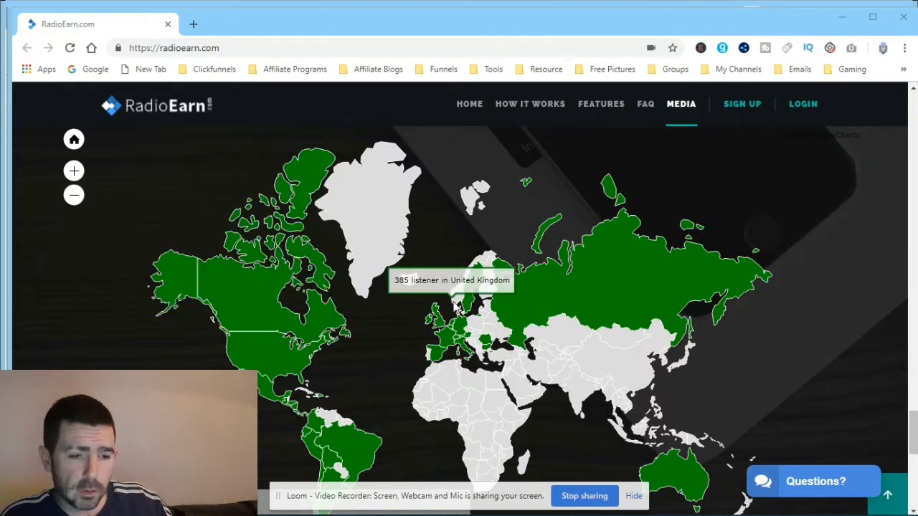
pyautogui.moveTo(272, 310)
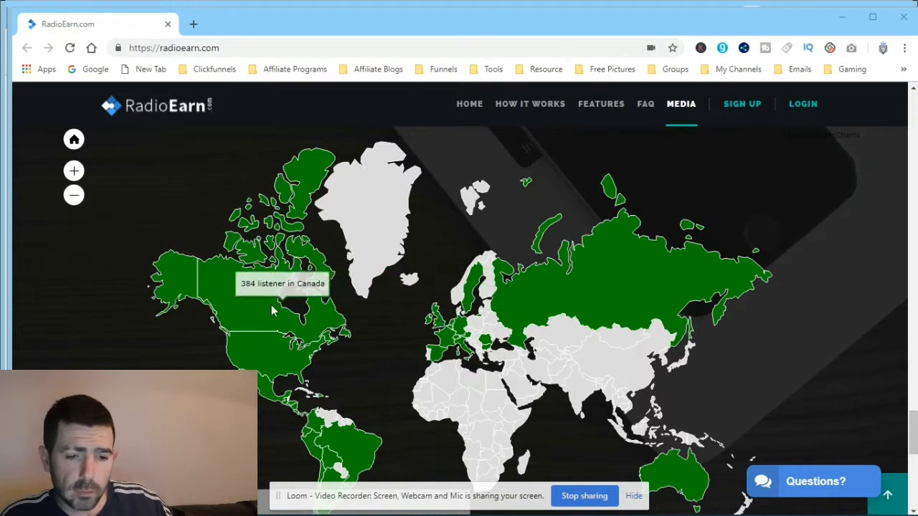
pyautogui.moveTo(441, 308)
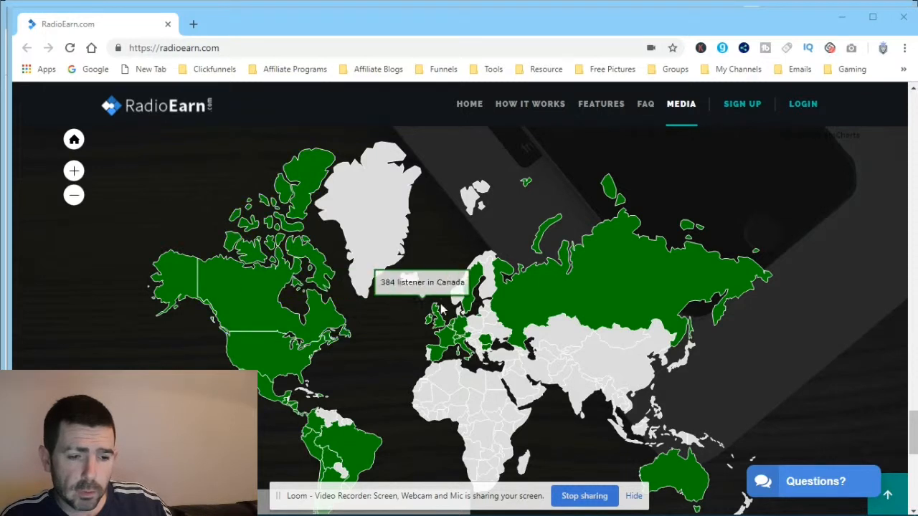
pyautogui.moveTo(262, 308)
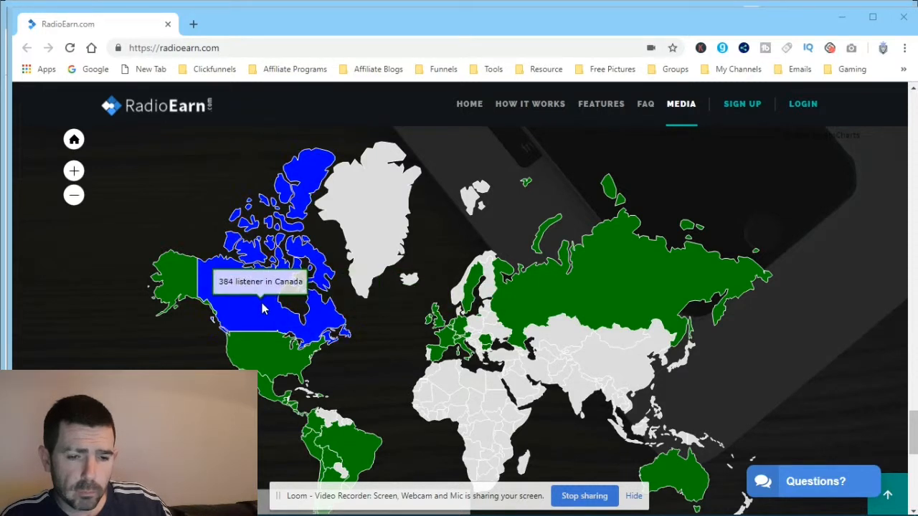
pyautogui.moveTo(104, 299)
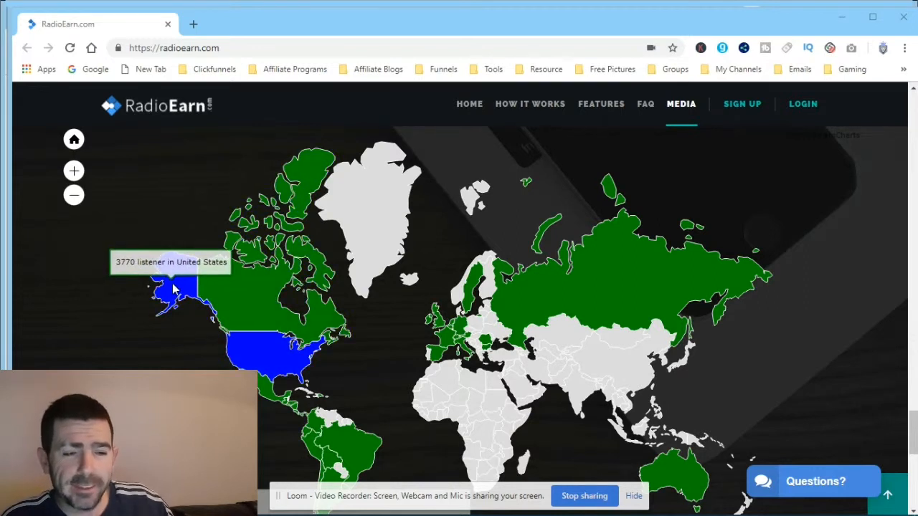
pyautogui.moveTo(437, 319)
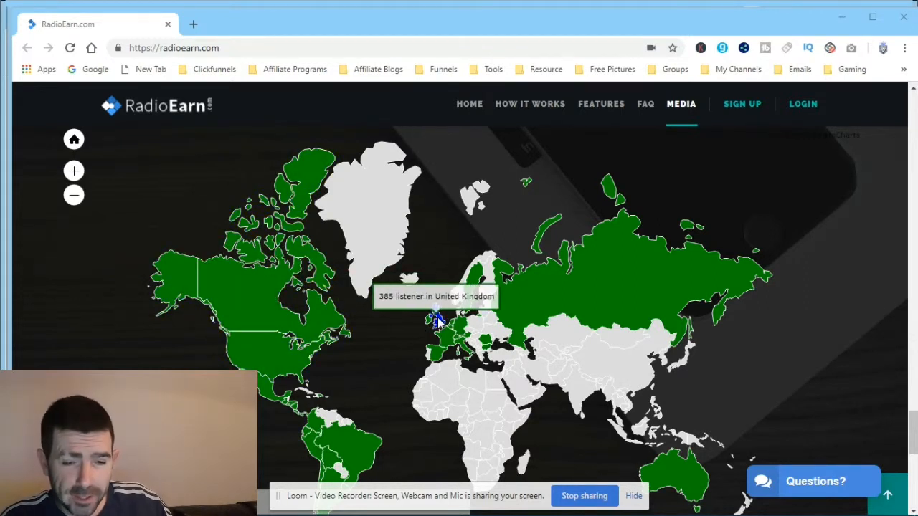
pyautogui.moveTo(258, 311)
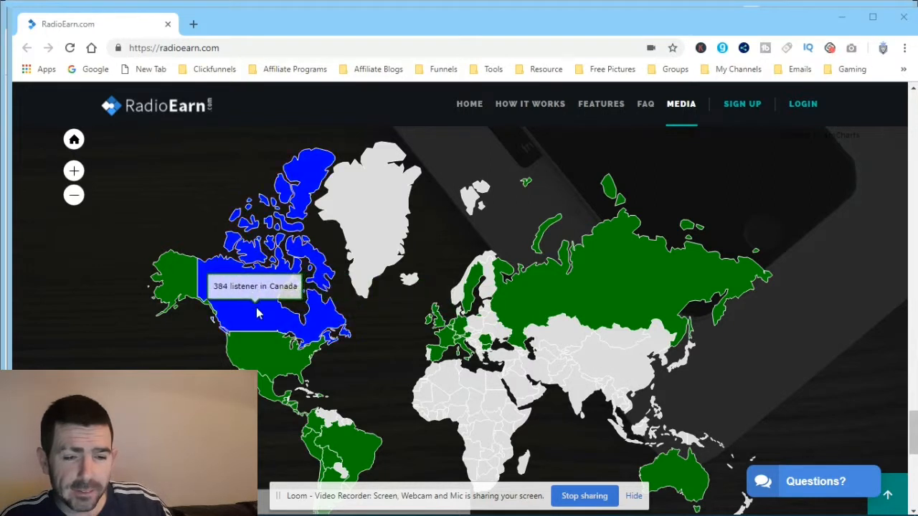
pyautogui.moveTo(408, 300)
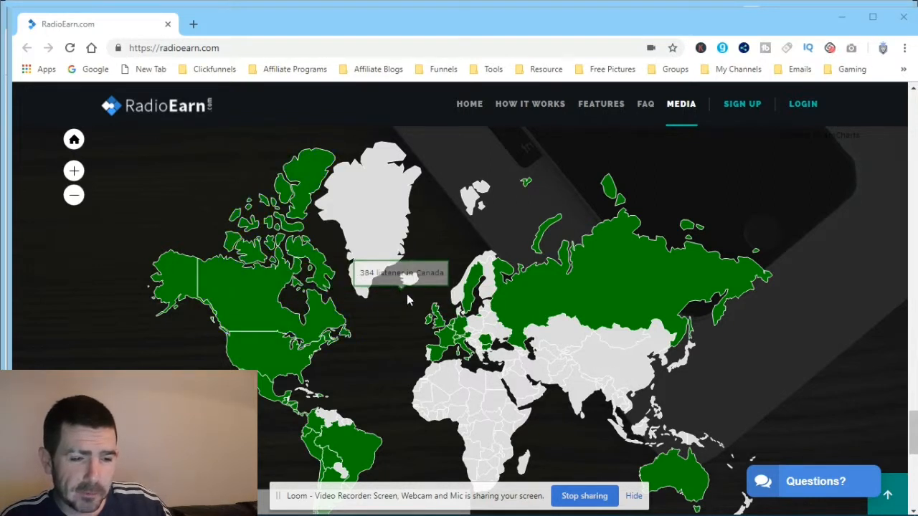
pyautogui.moveTo(379, 322)
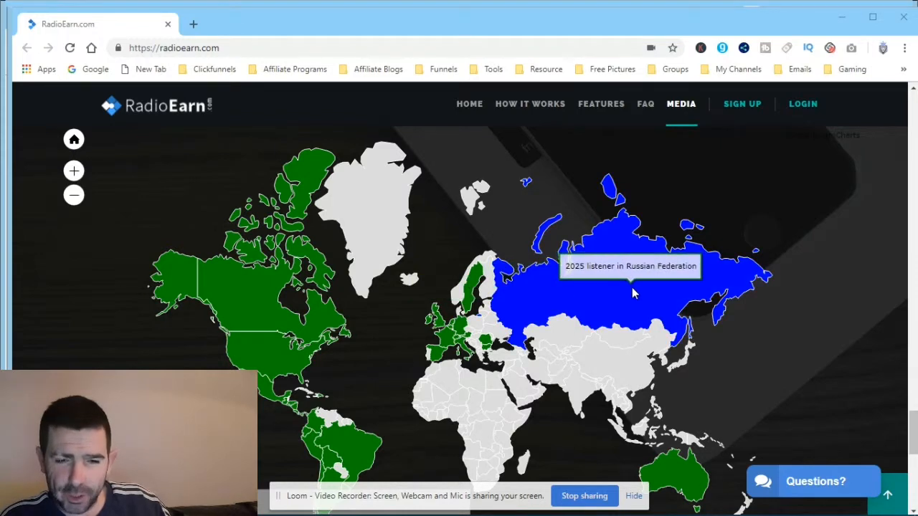
pyautogui.moveTo(598, 283)
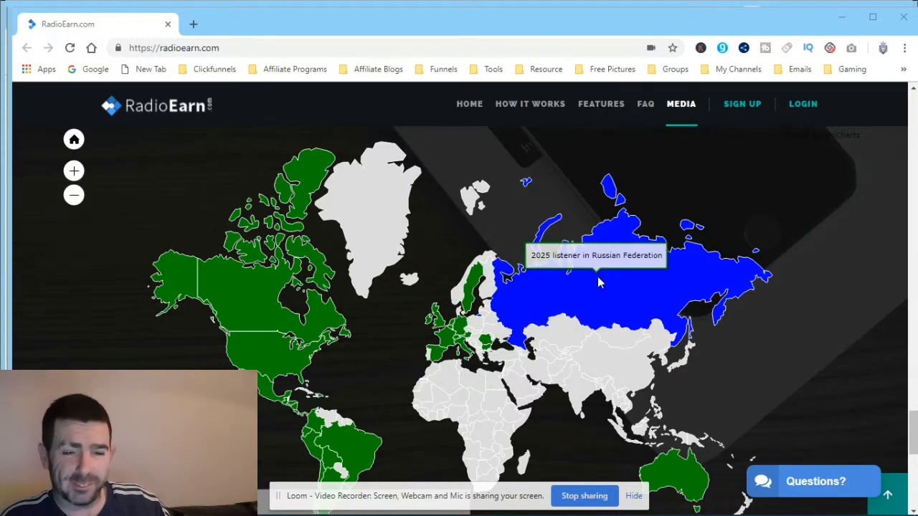
pyautogui.scroll(-3)
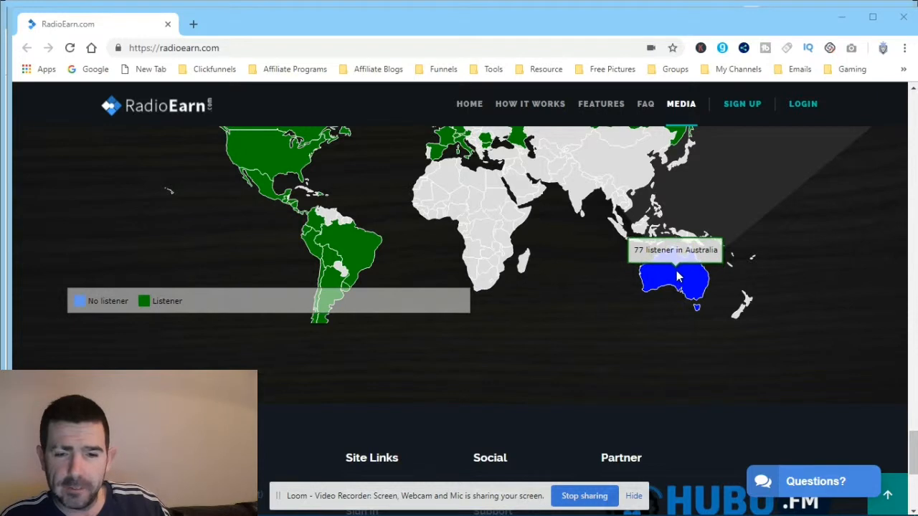
pyautogui.moveTo(351, 258)
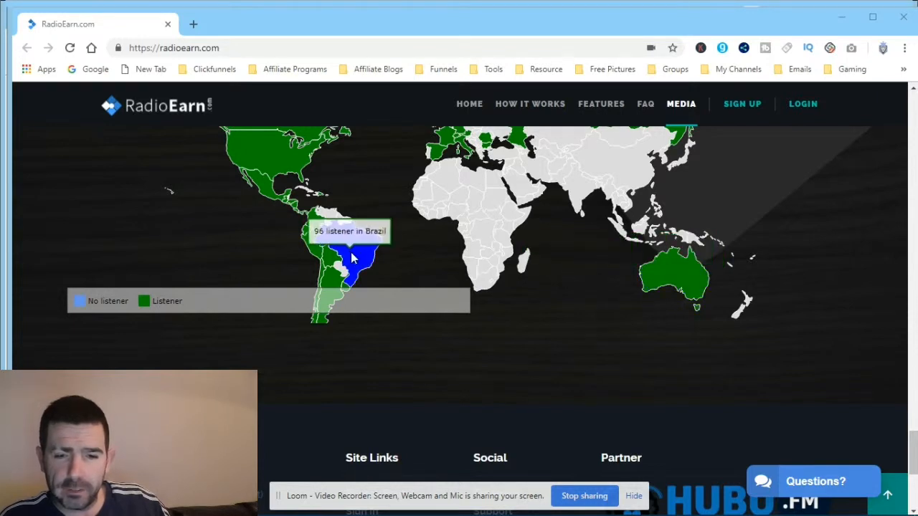
pyautogui.moveTo(333, 261)
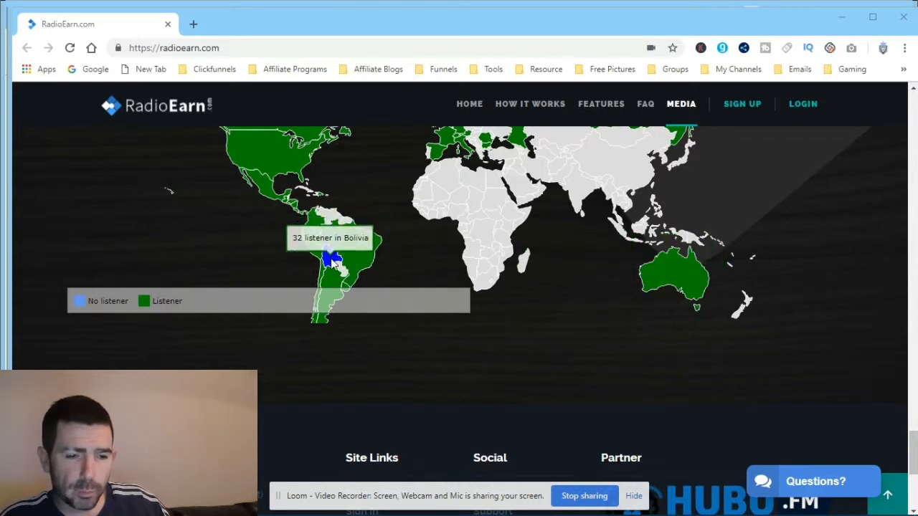
pyautogui.moveTo(329, 287)
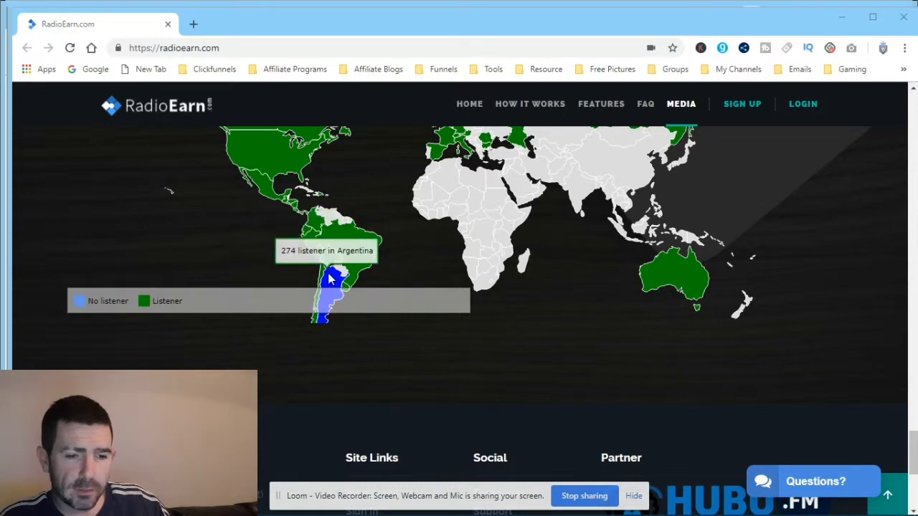
pyautogui.moveTo(332, 281)
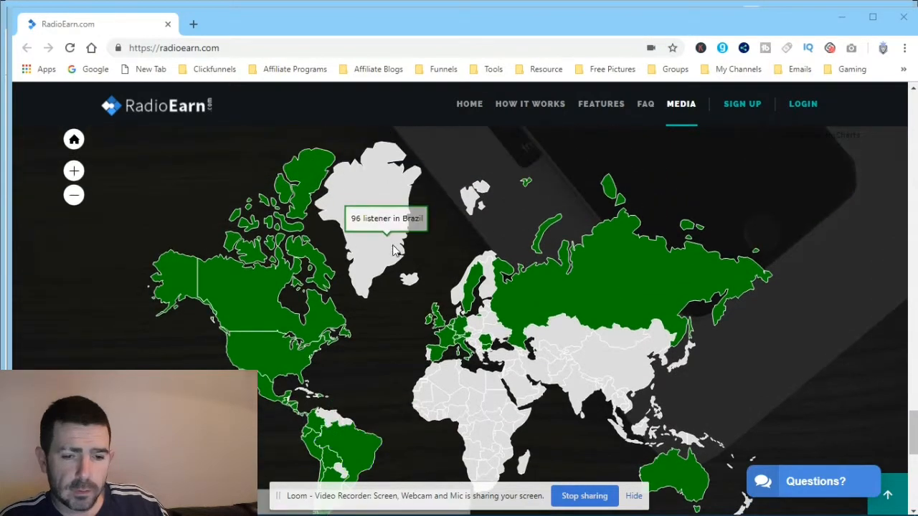
pyautogui.moveTo(717, 309)
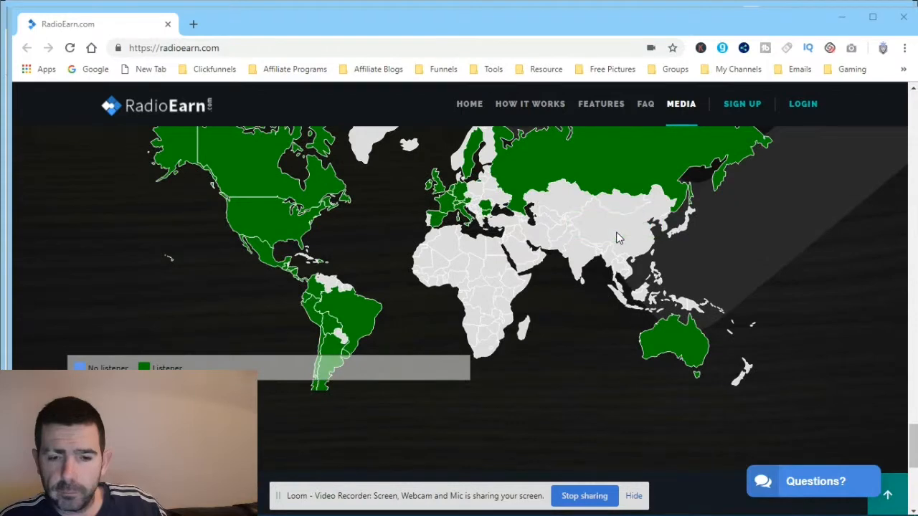
pyautogui.moveTo(623, 250)
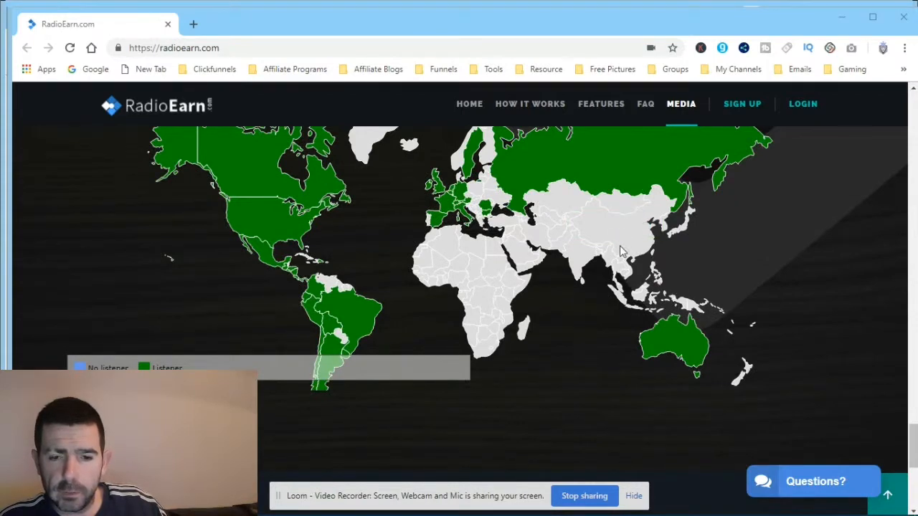
pyautogui.moveTo(484, 295)
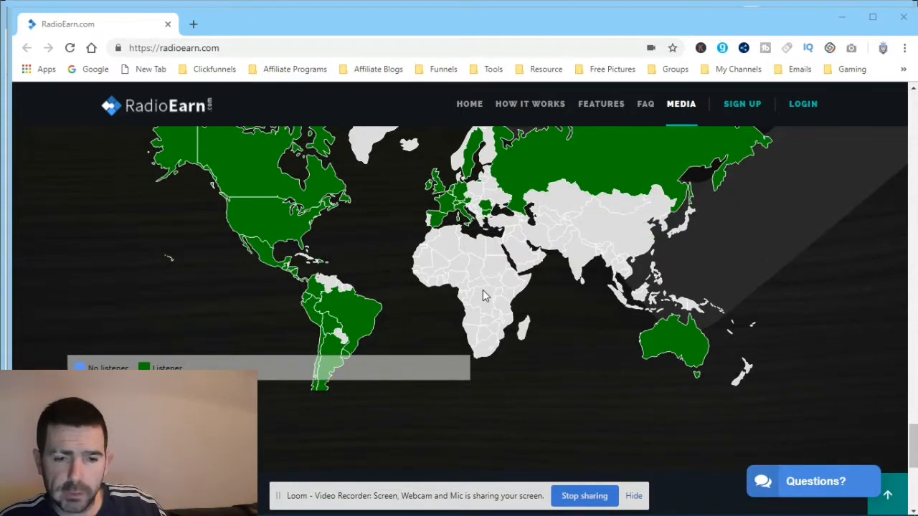
pyautogui.moveTo(486, 274)
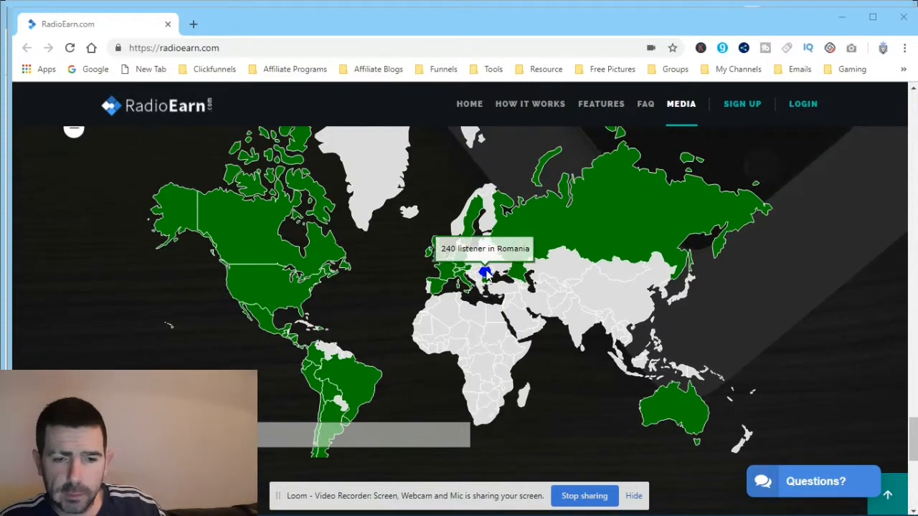
pyautogui.moveTo(446, 271)
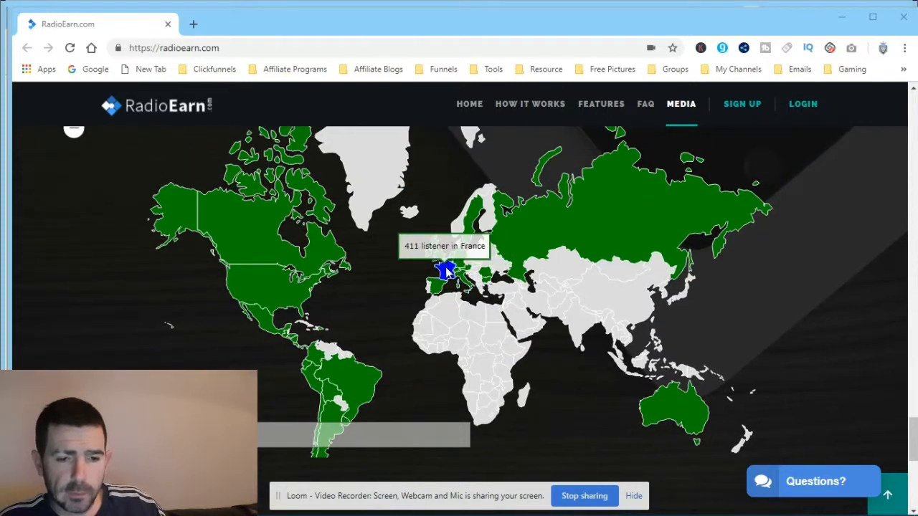
pyautogui.moveTo(462, 233)
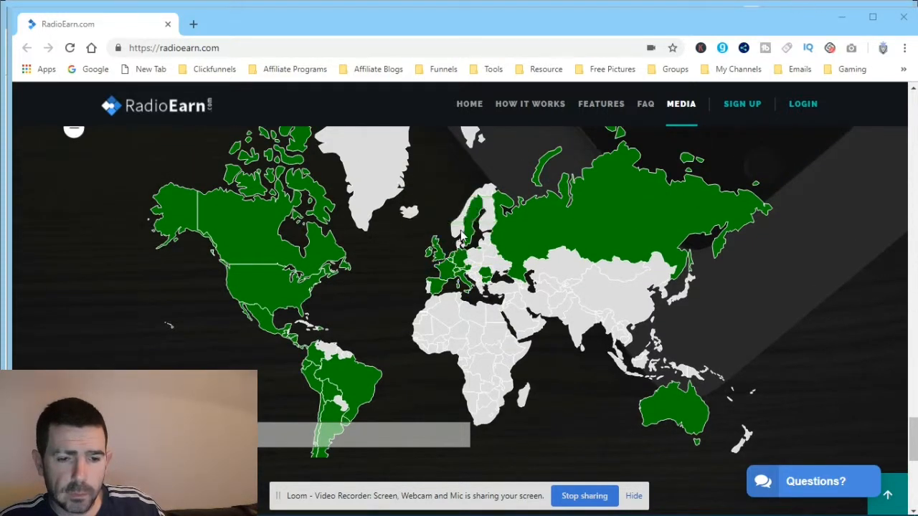
pyautogui.moveTo(443, 271)
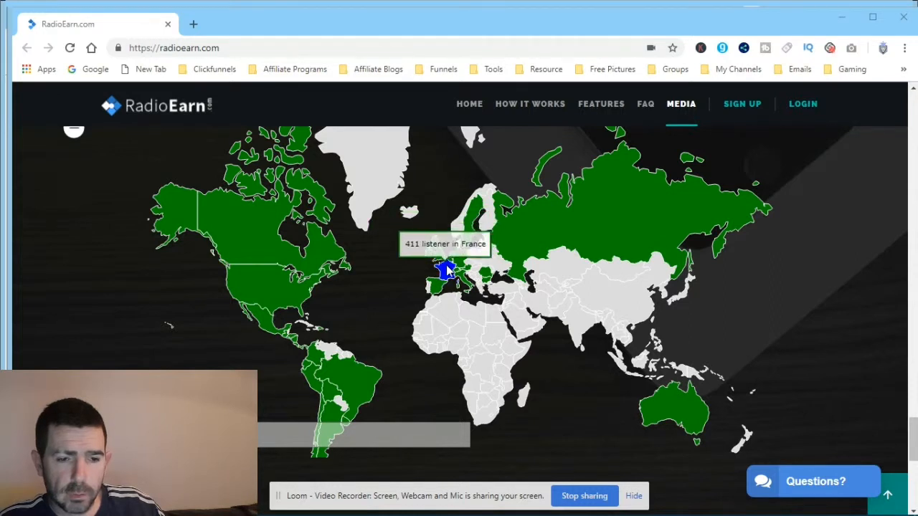
pyautogui.moveTo(436, 285)
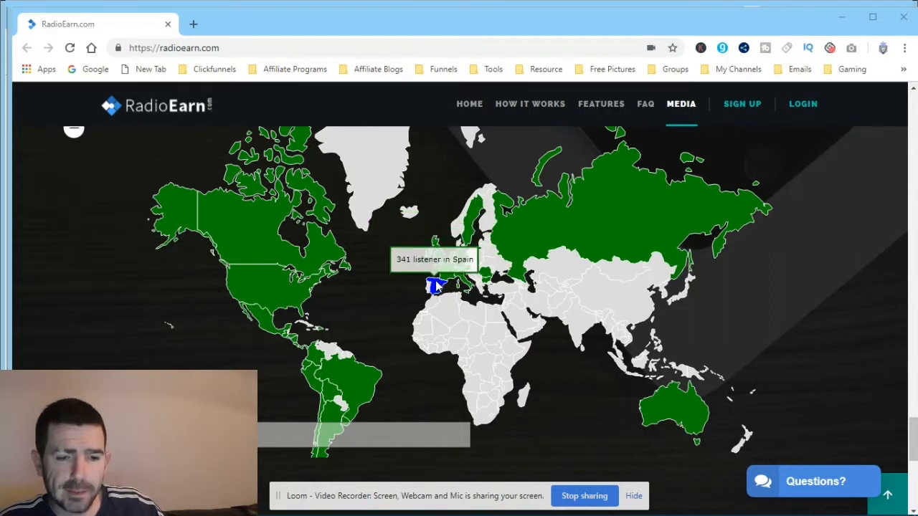
pyautogui.moveTo(365, 280)
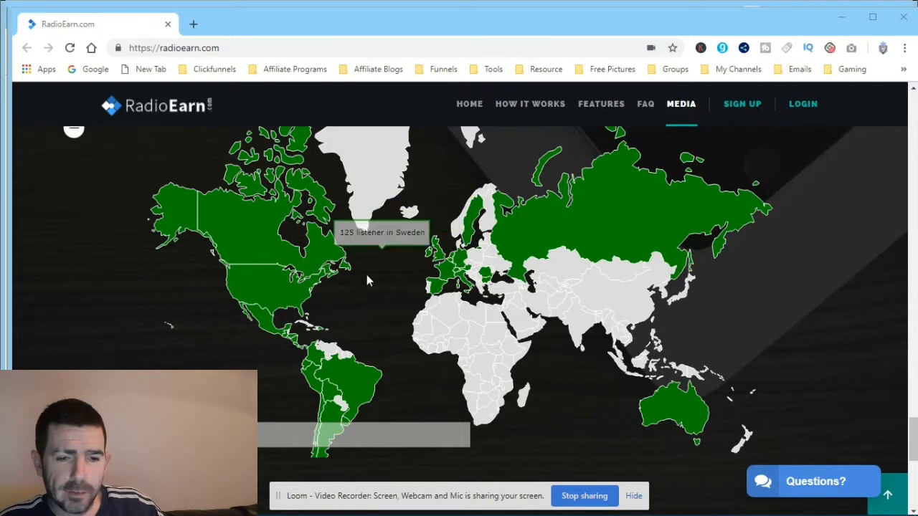
pyautogui.scroll(-3)
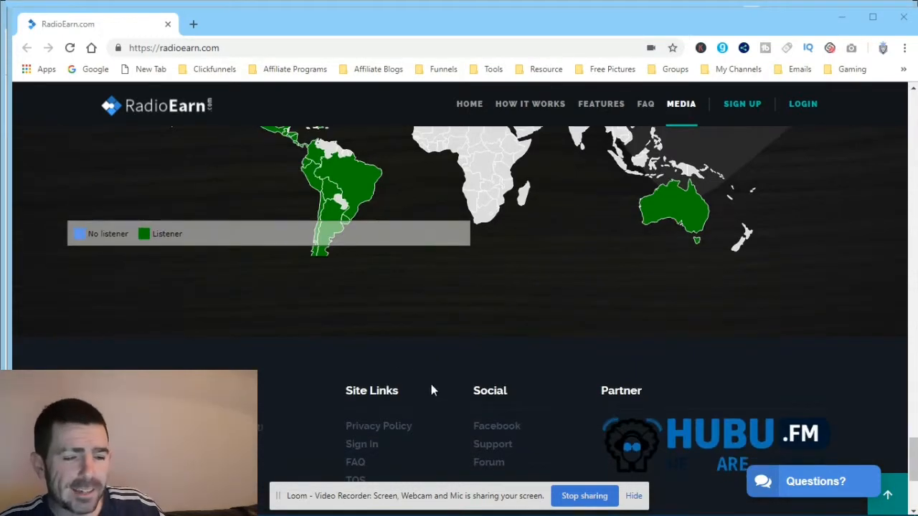
pyautogui.scroll(3)
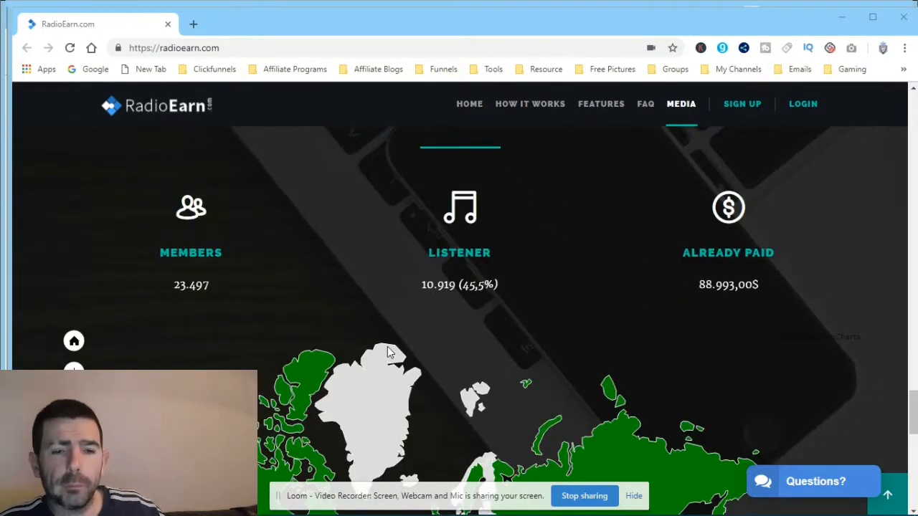
pyautogui.moveTo(359, 341)
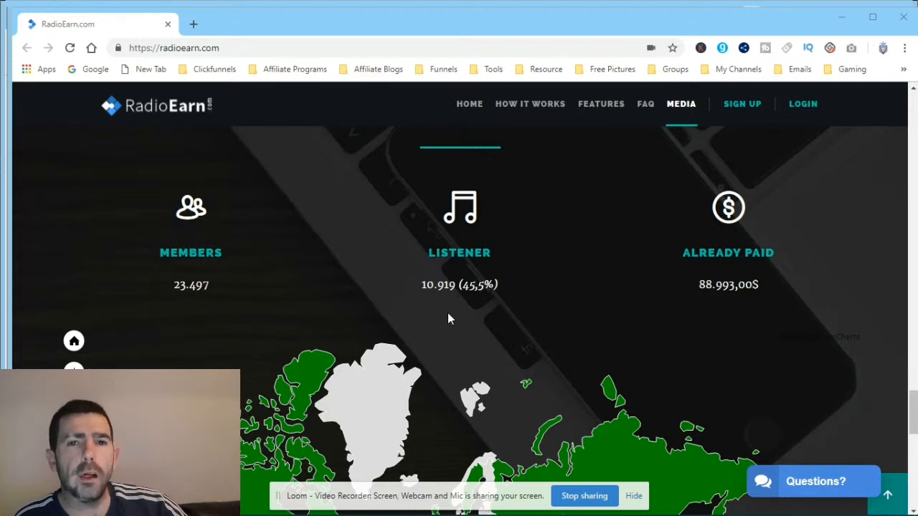
pyautogui.moveTo(437, 320)
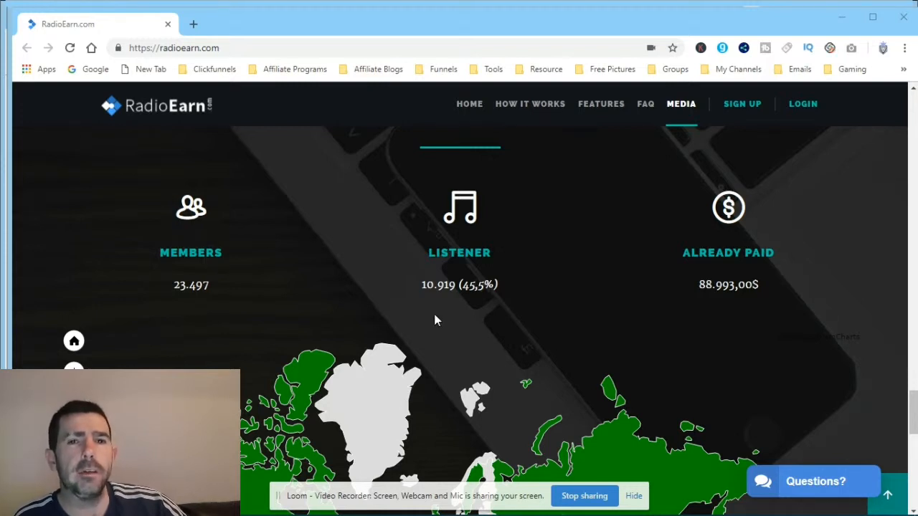
pyautogui.moveTo(426, 485)
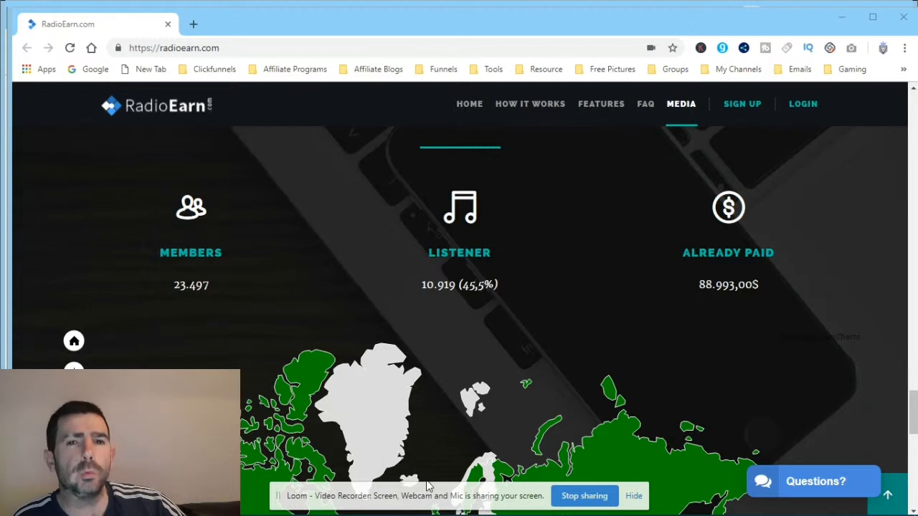
pyautogui.moveTo(426, 481)
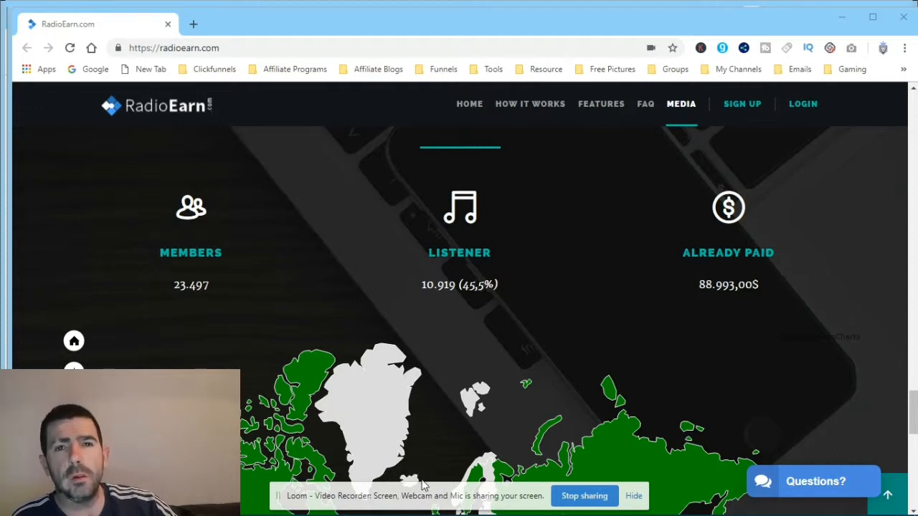
pyautogui.moveTo(365, 430)
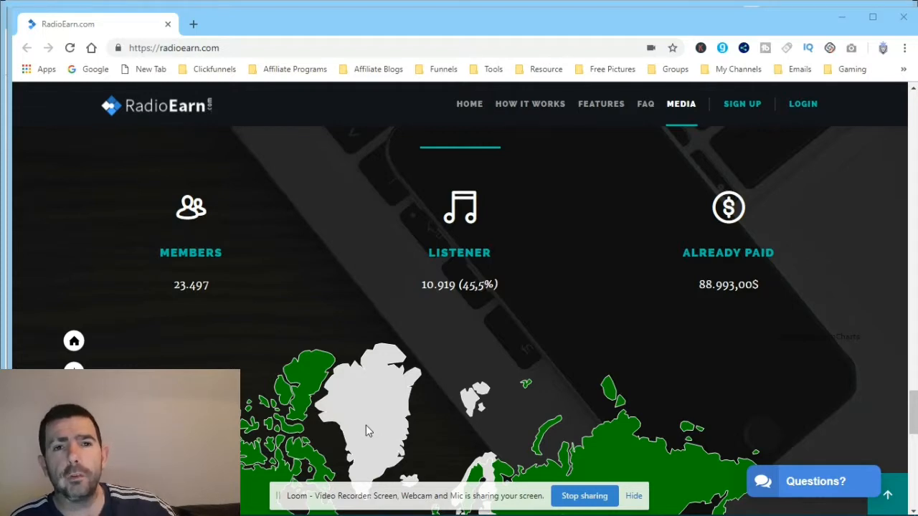
# Scroll up to bring the How it works section back into view
pyautogui.scroll(3)
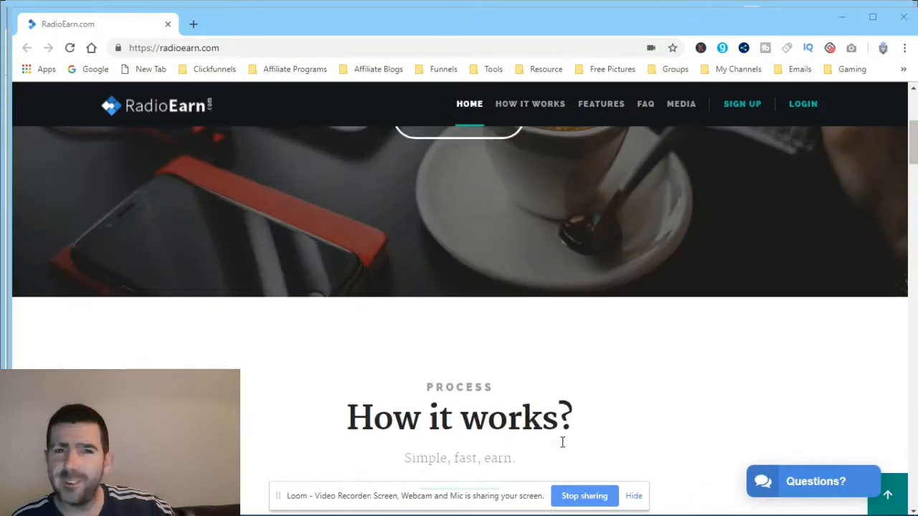
pyautogui.click(742, 104)
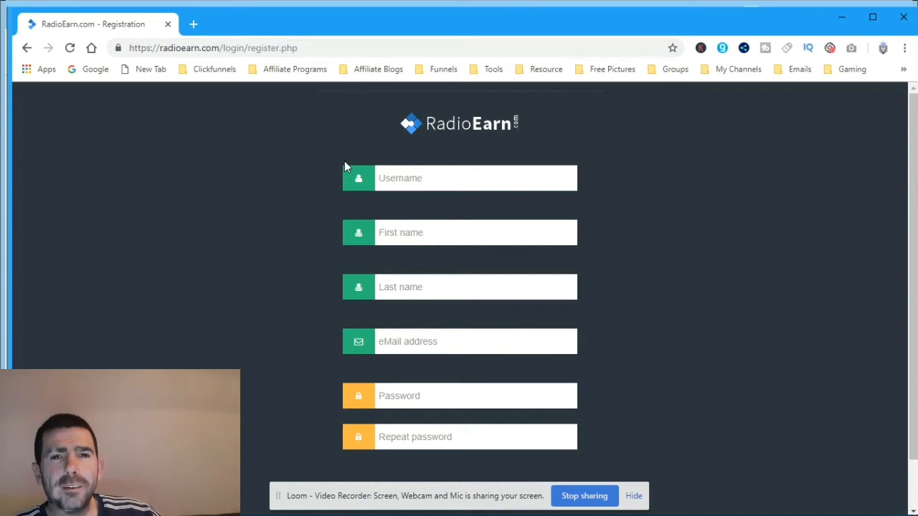
pyautogui.moveTo(93, 65)
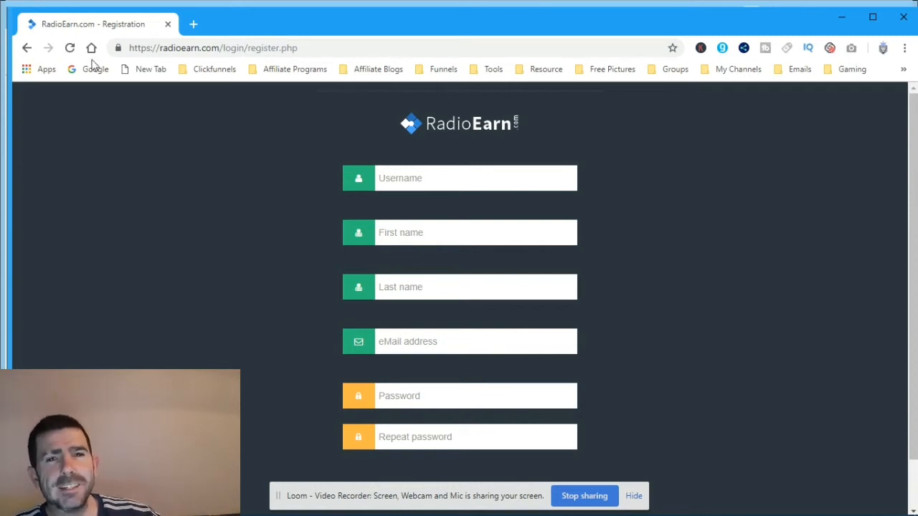